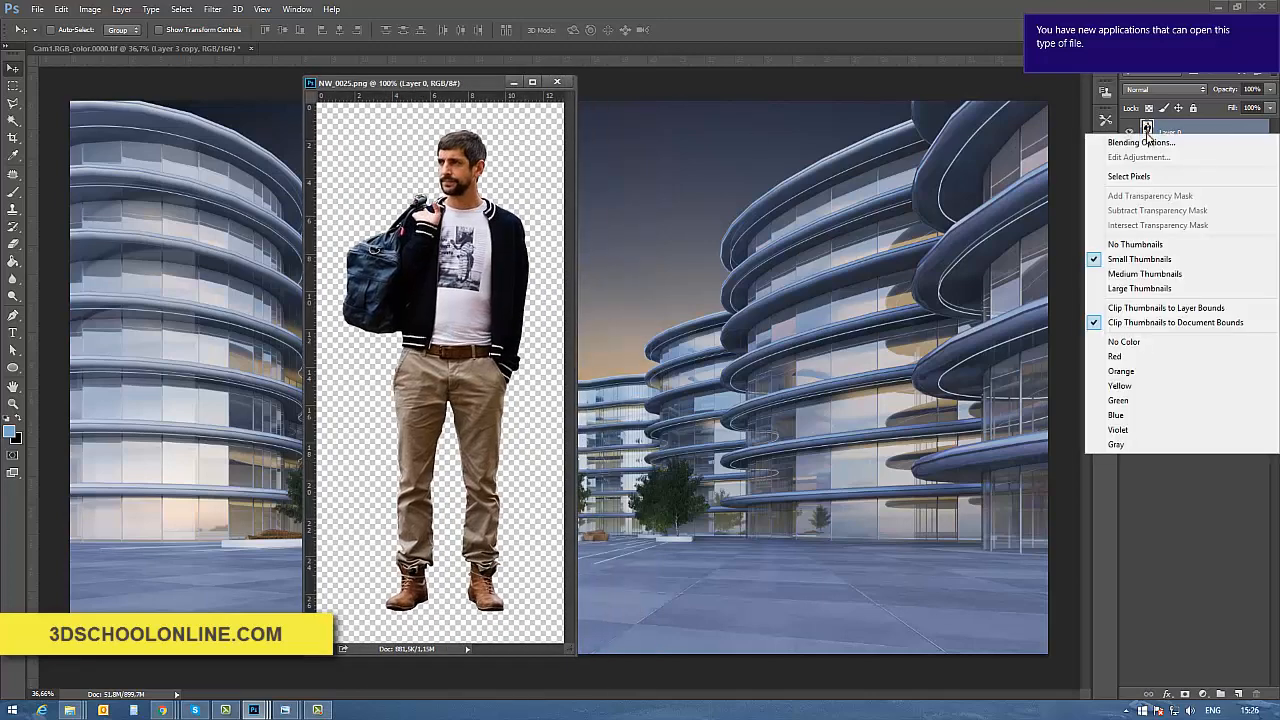
mouse_move(615, 373)
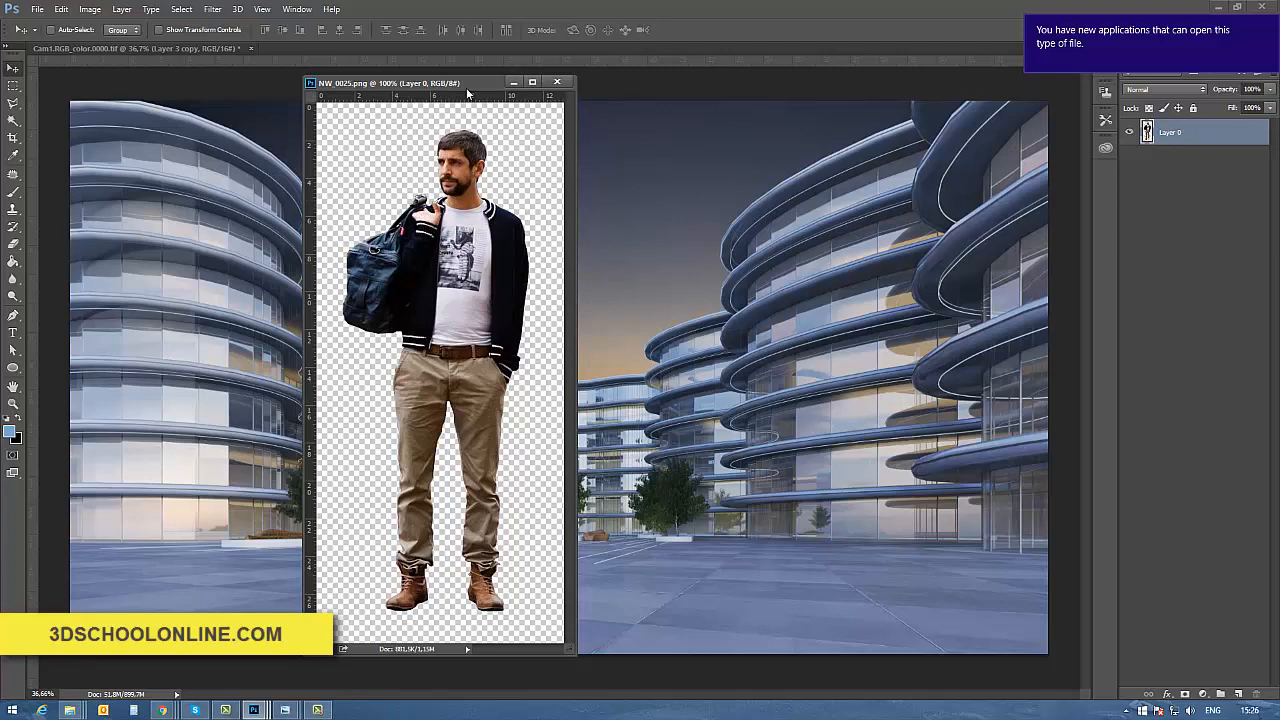
Load the bag-carrying man's outline as a selection with Select Pixels and start copying him.
right_click(1147, 132)
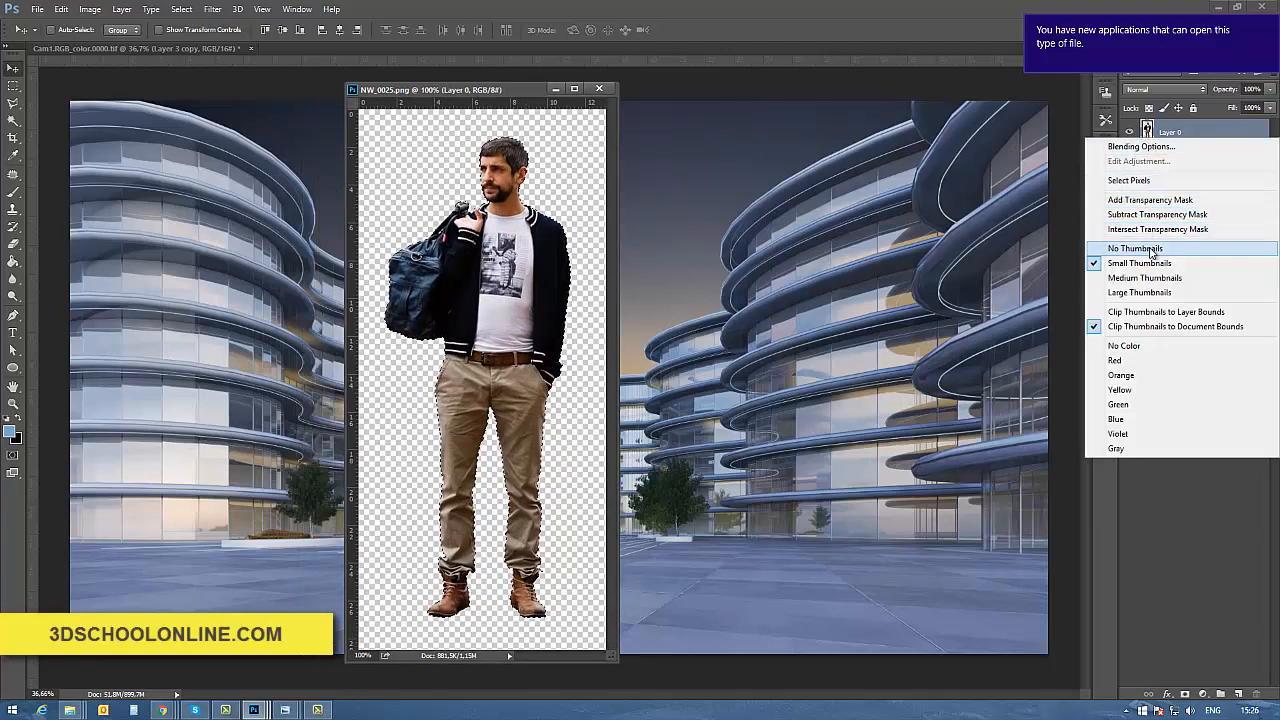
click(1135, 248)
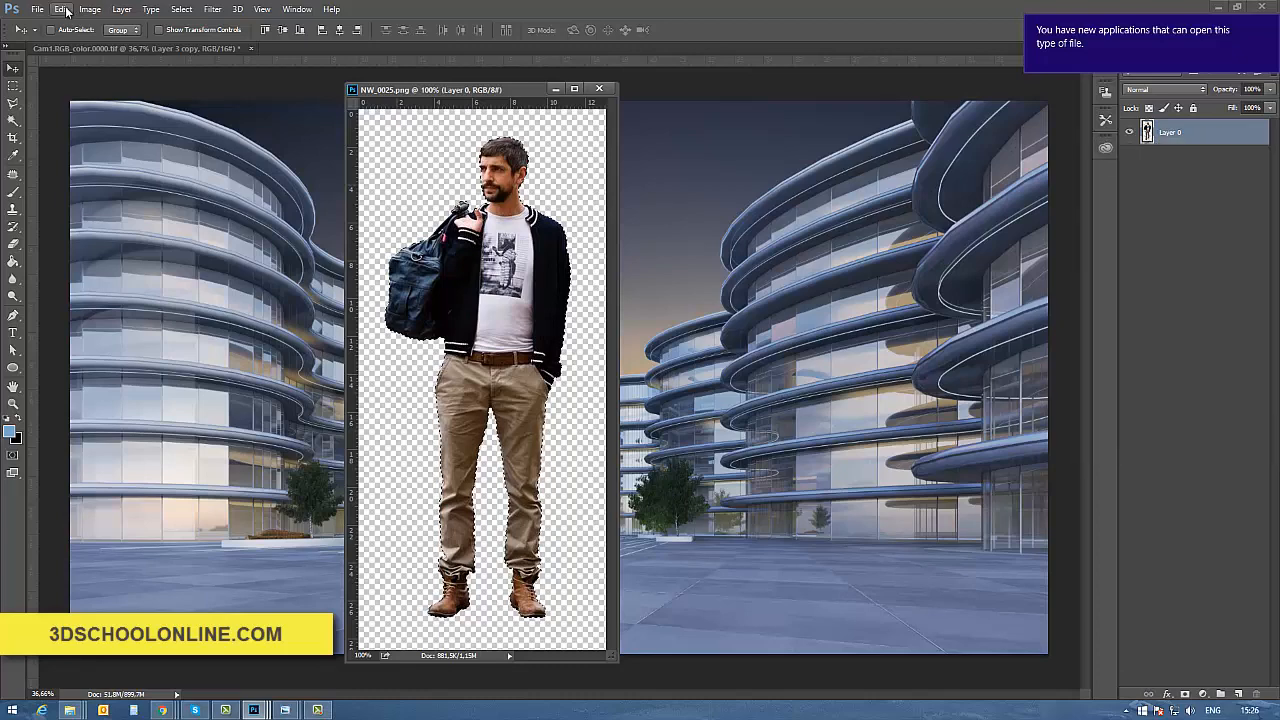
click(62, 9)
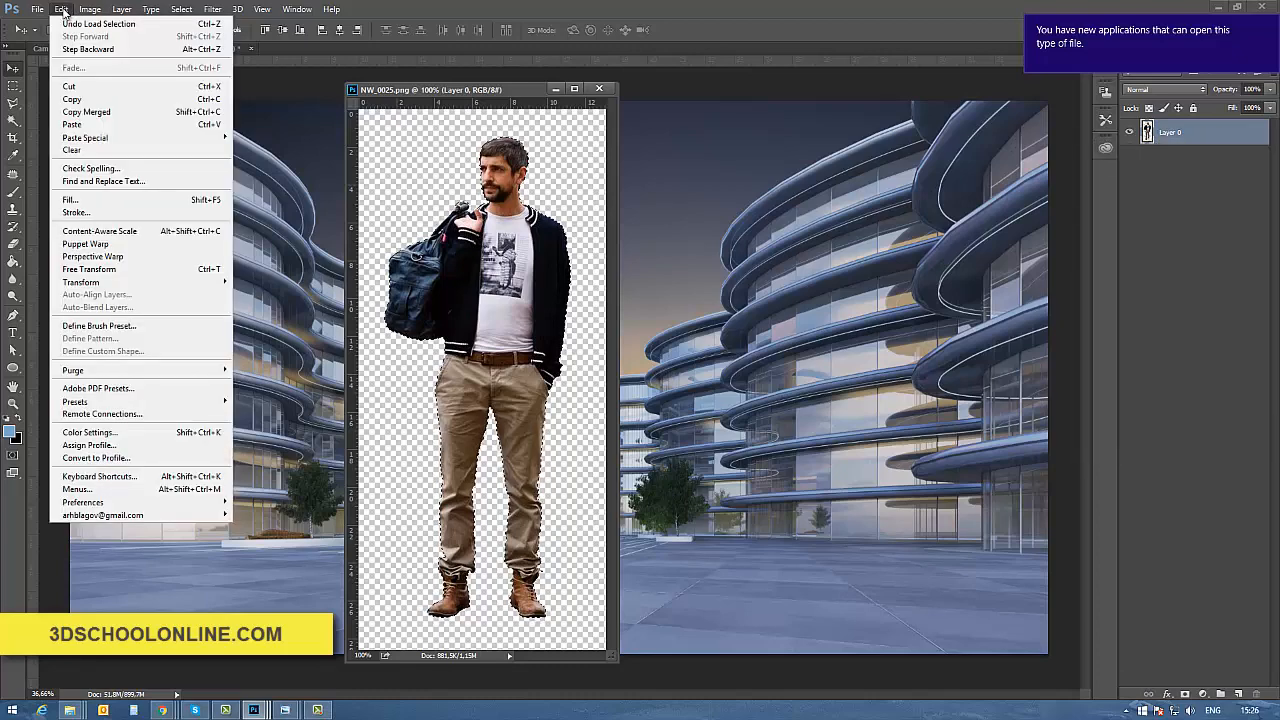
mouse_move(73, 370)
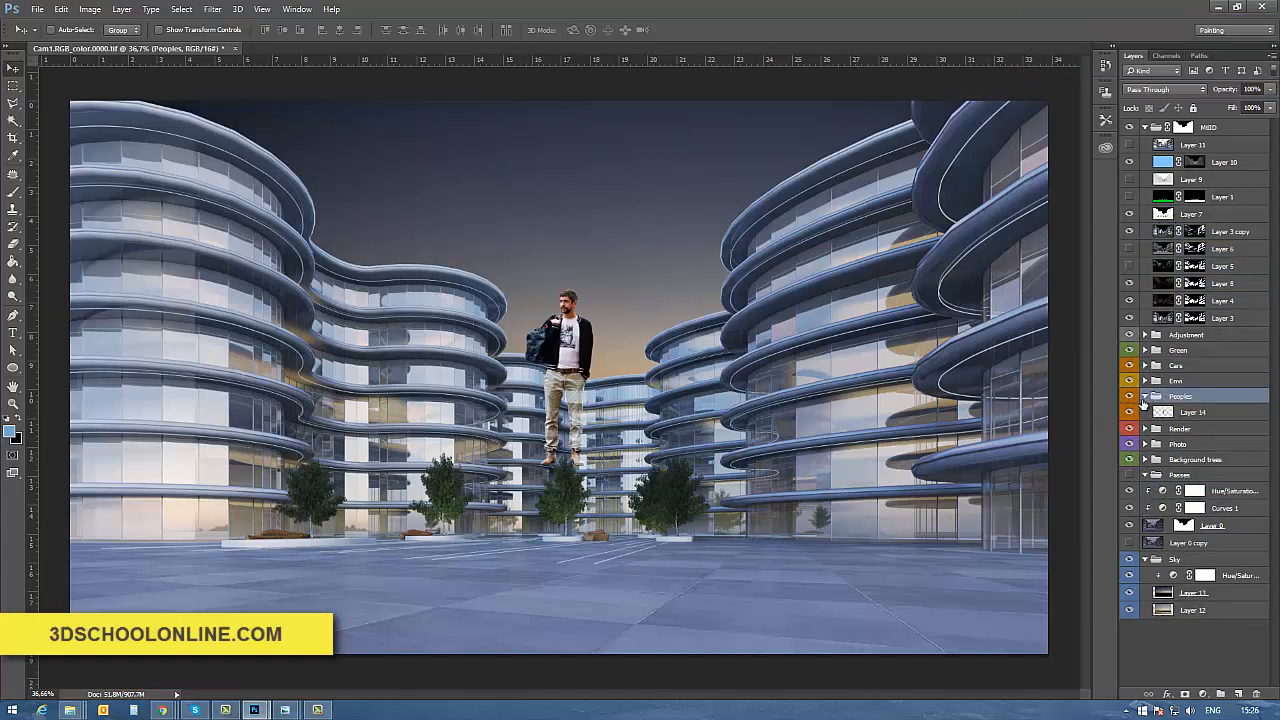
Activate the man's Layer 14, collapse the MED group, and bring up the man's layer options.
click(1192, 412)
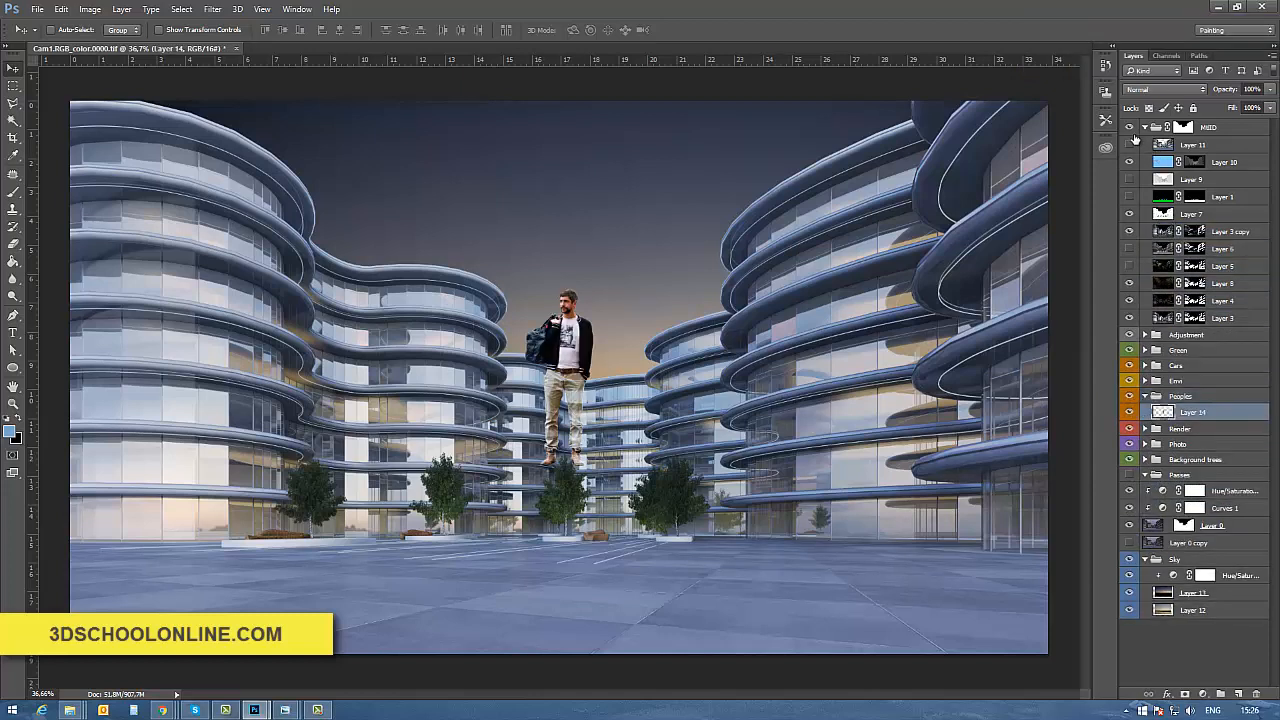
click(1145, 126)
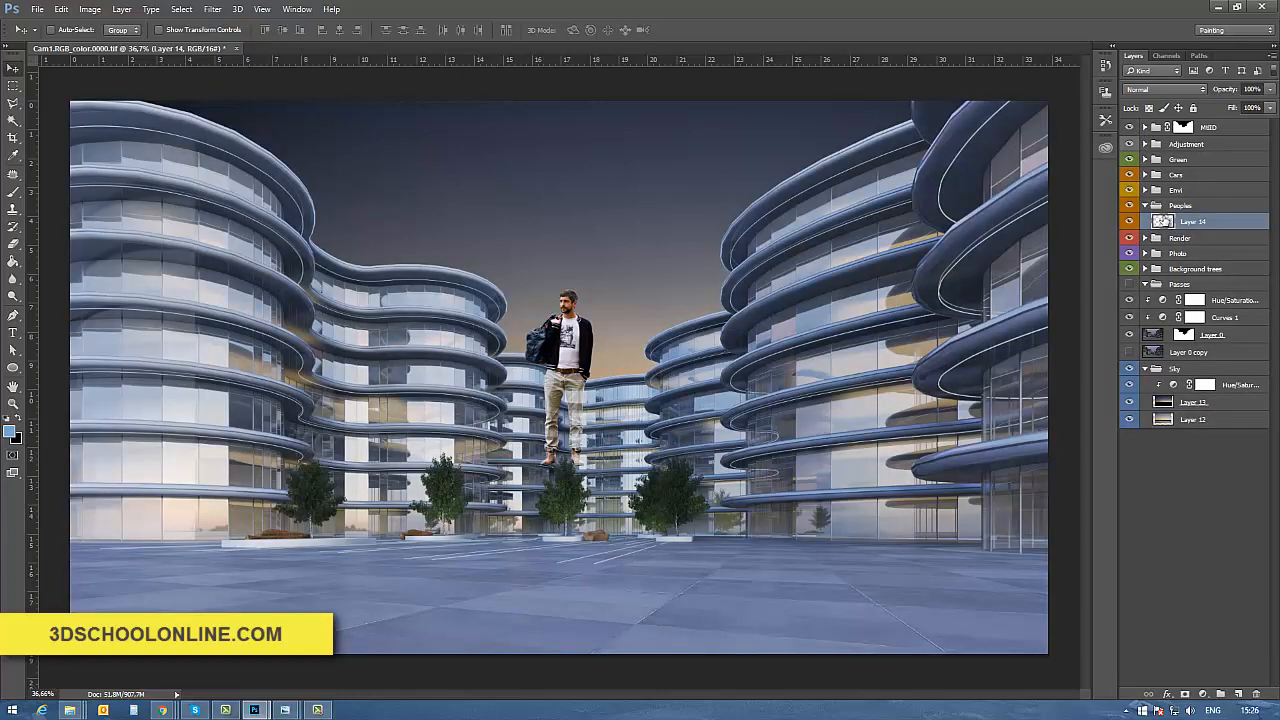
click(1180, 205)
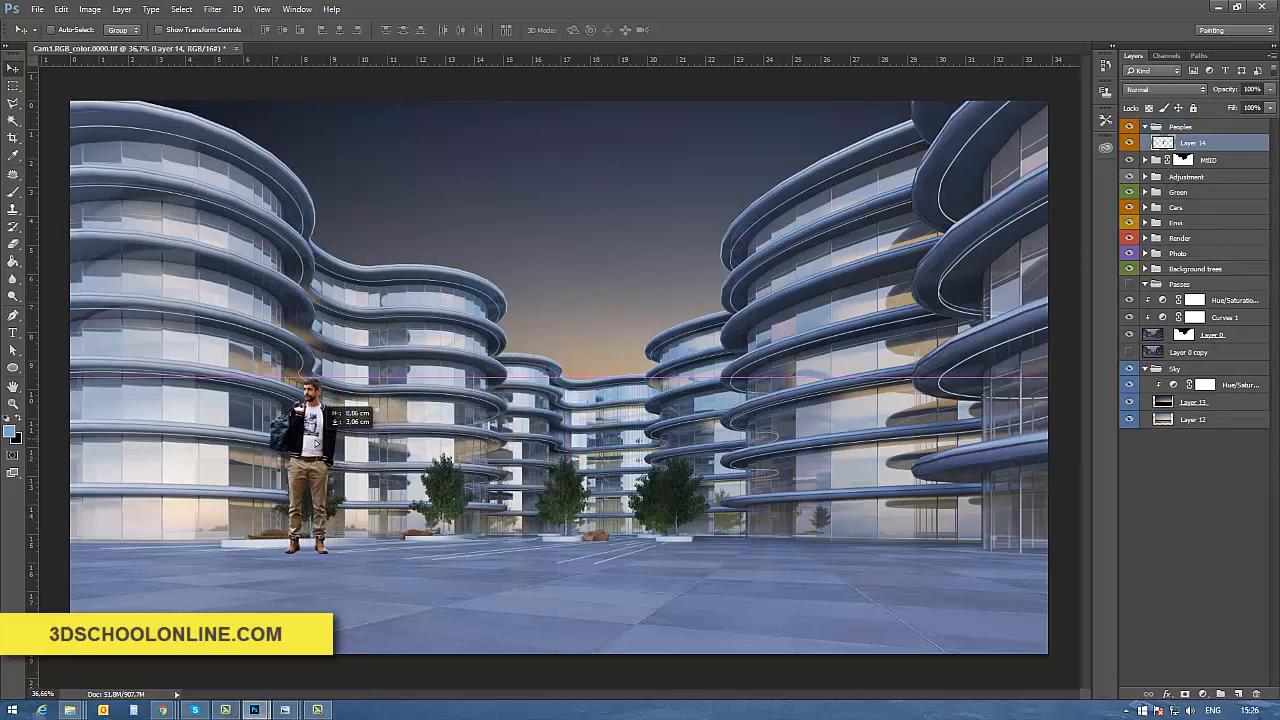
right_click(1163, 142)
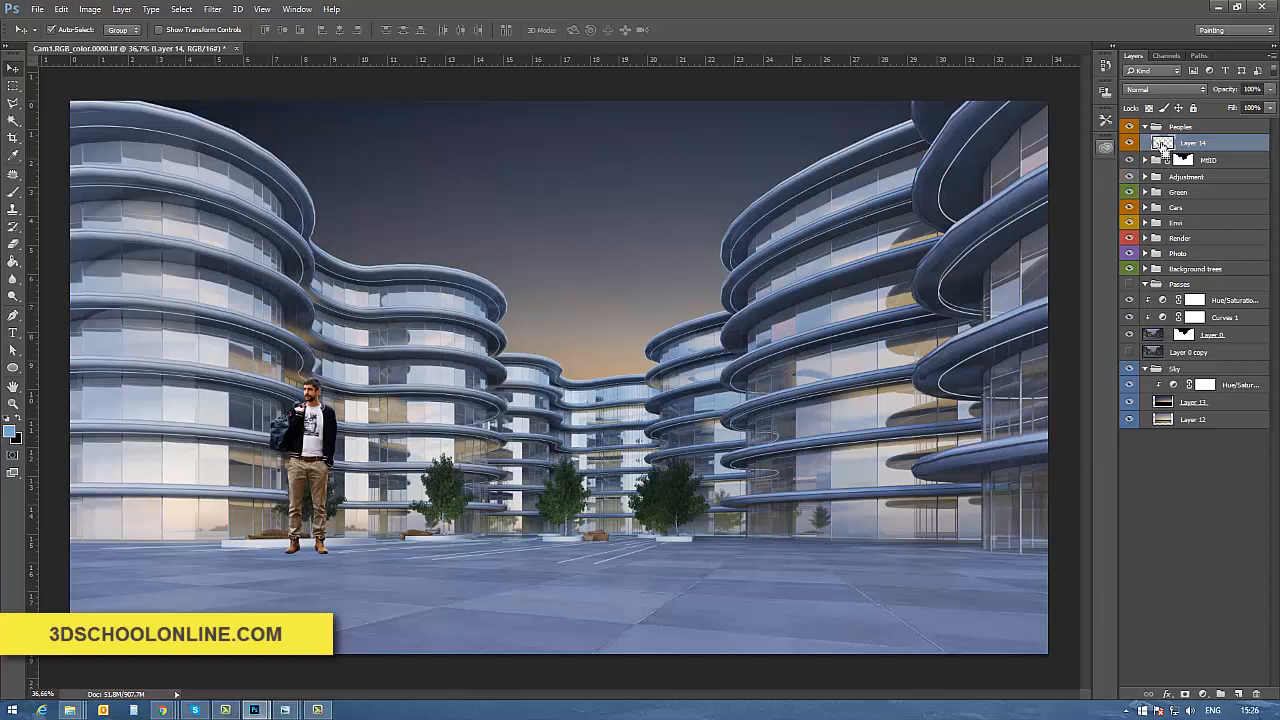
right_click(1162, 142)
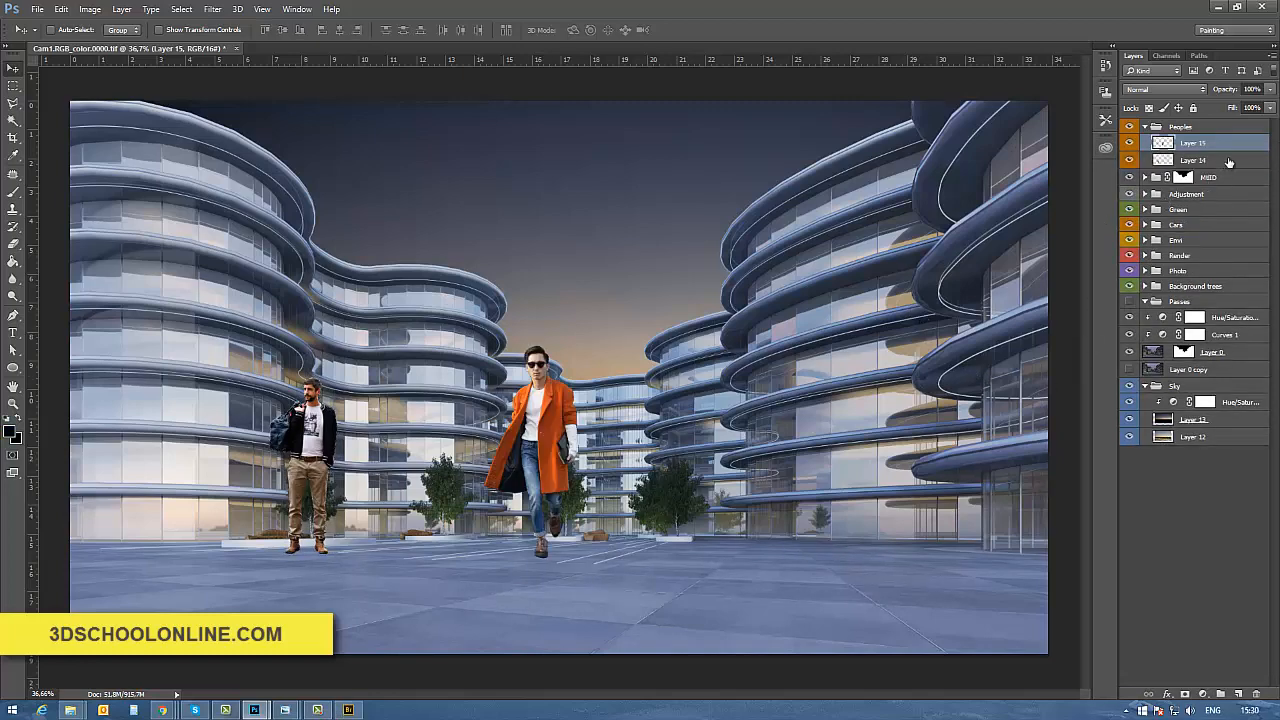
Convert Layer 15 (woman in orange) and Layer 14 (man) to smart objects, then return to the render.
right_click(1192, 142)
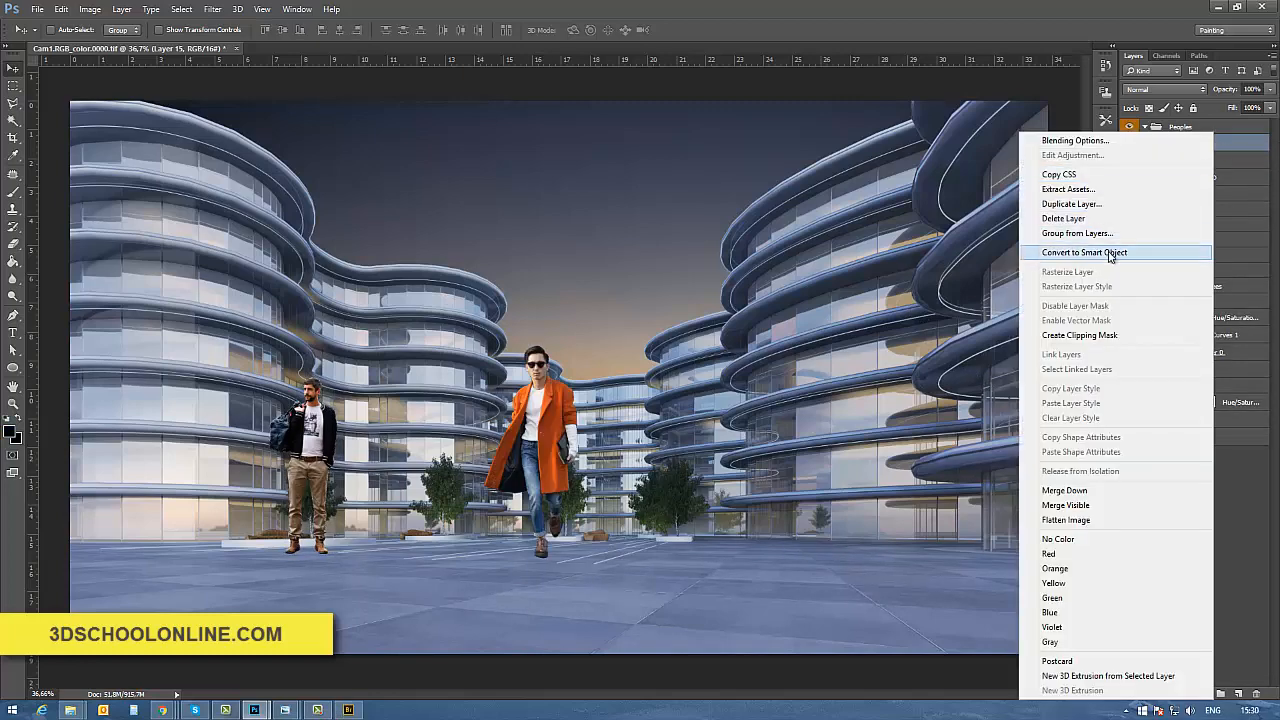
click(1084, 252)
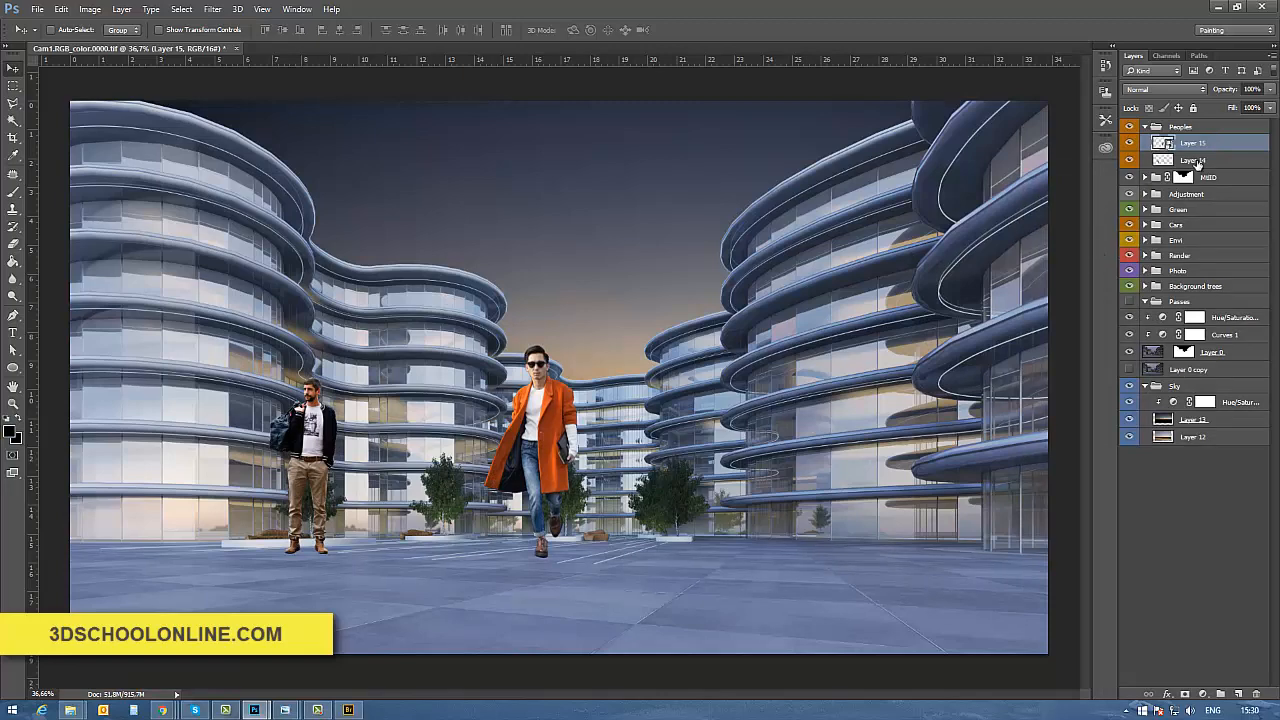
click(1193, 160)
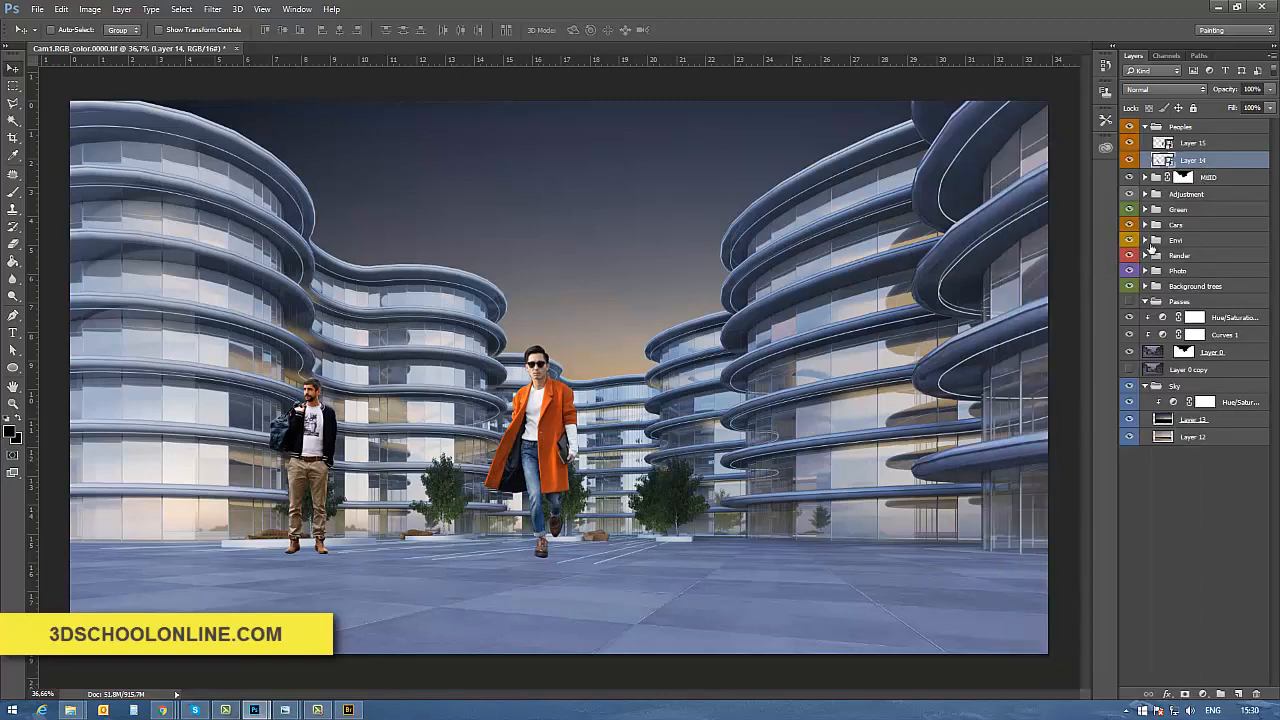
right_click(1164, 160)
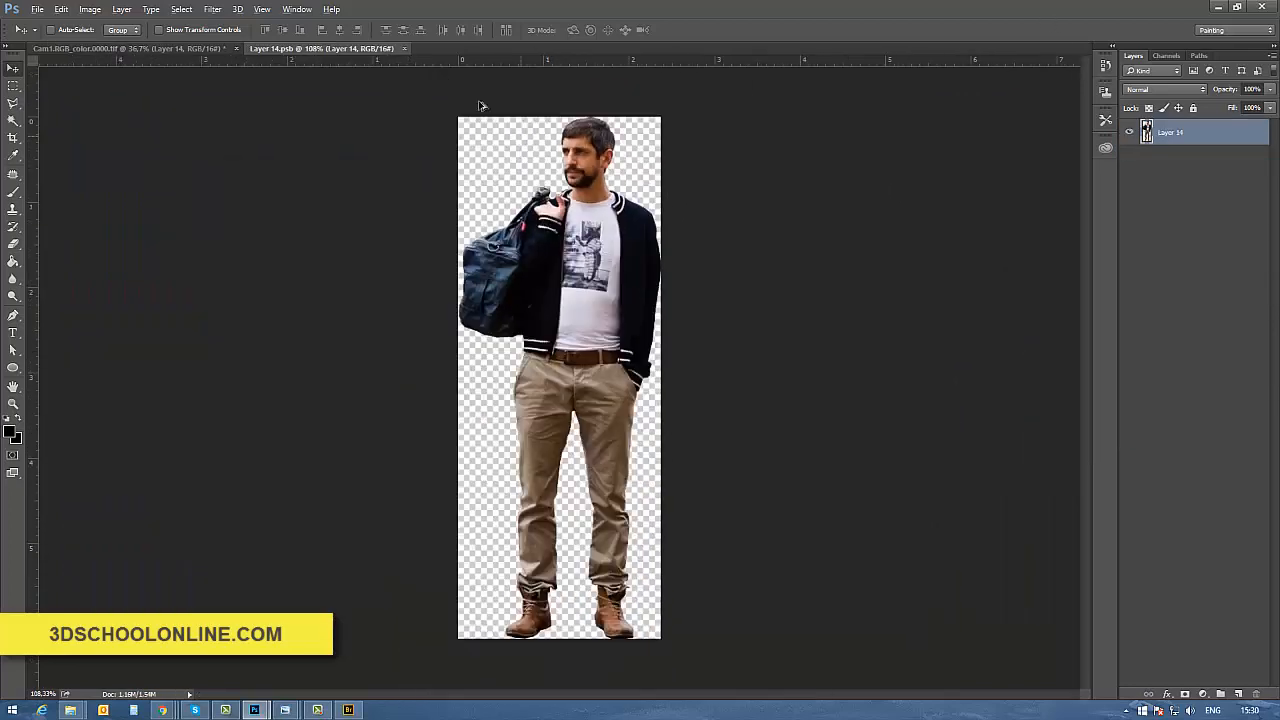
click(135, 48)
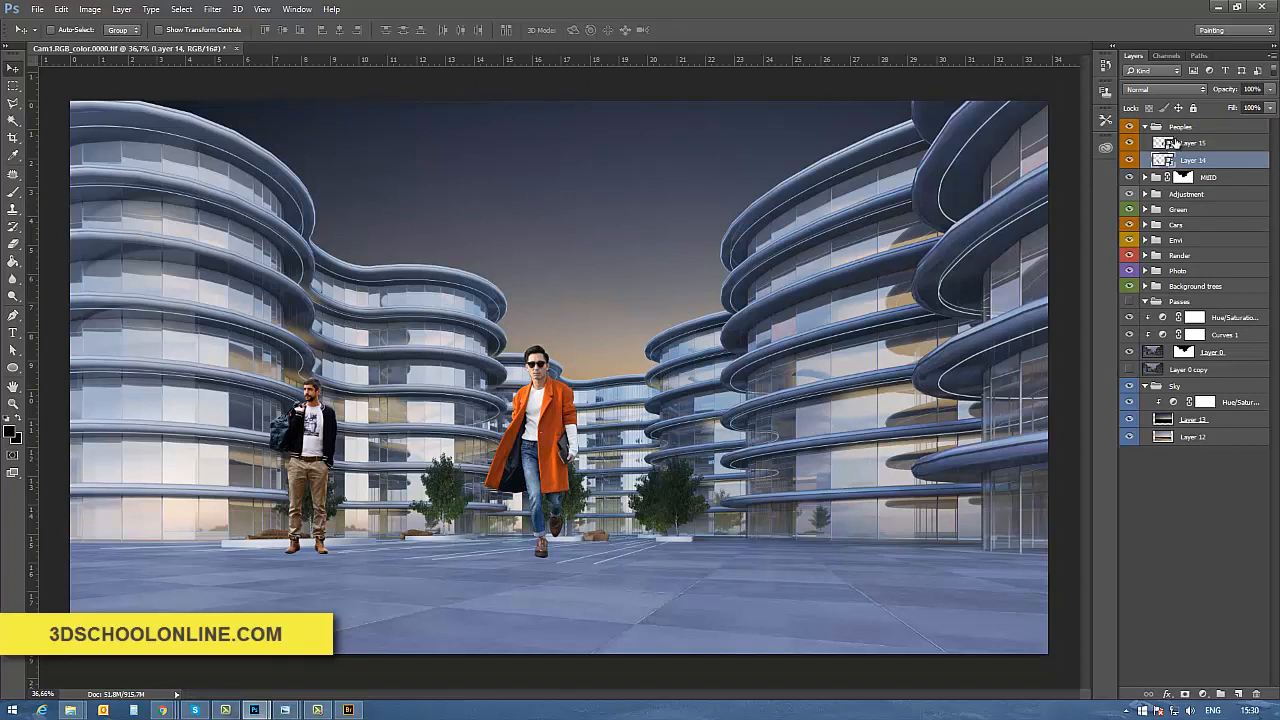
click(1192, 142)
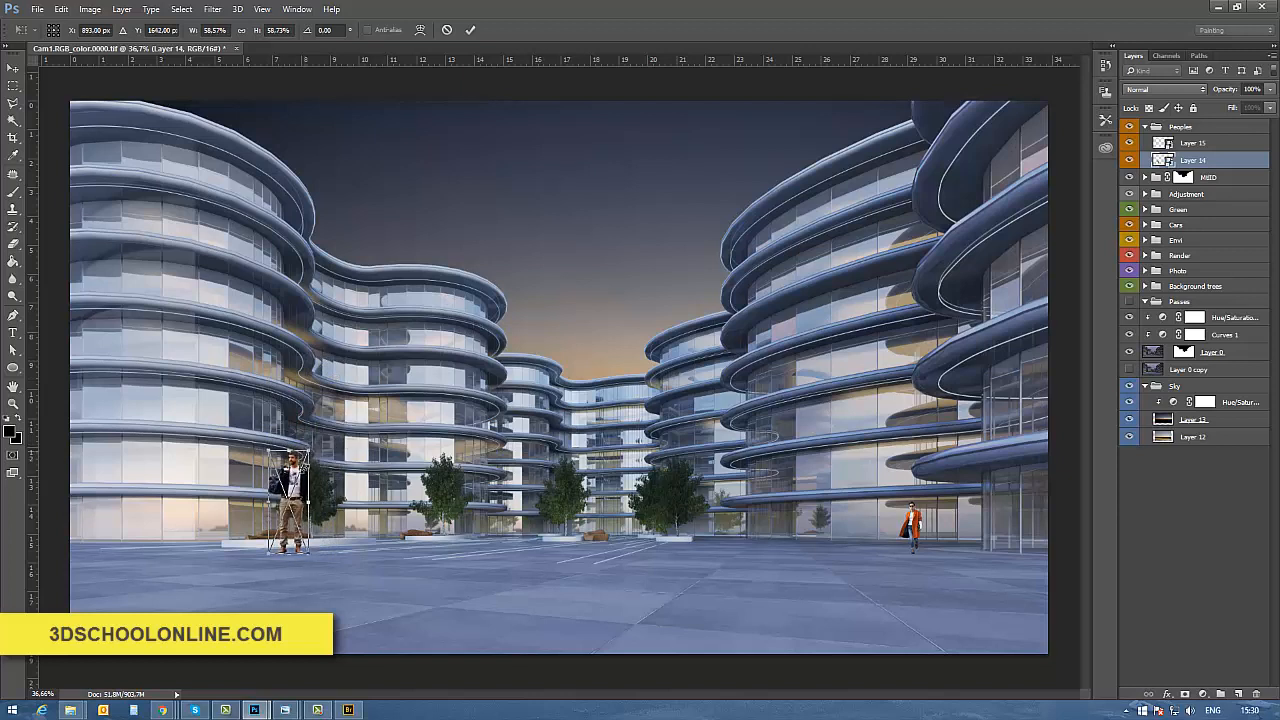
Drag a transform handle to shrink the man beside the left tree.
drag(295, 490, 550, 500)
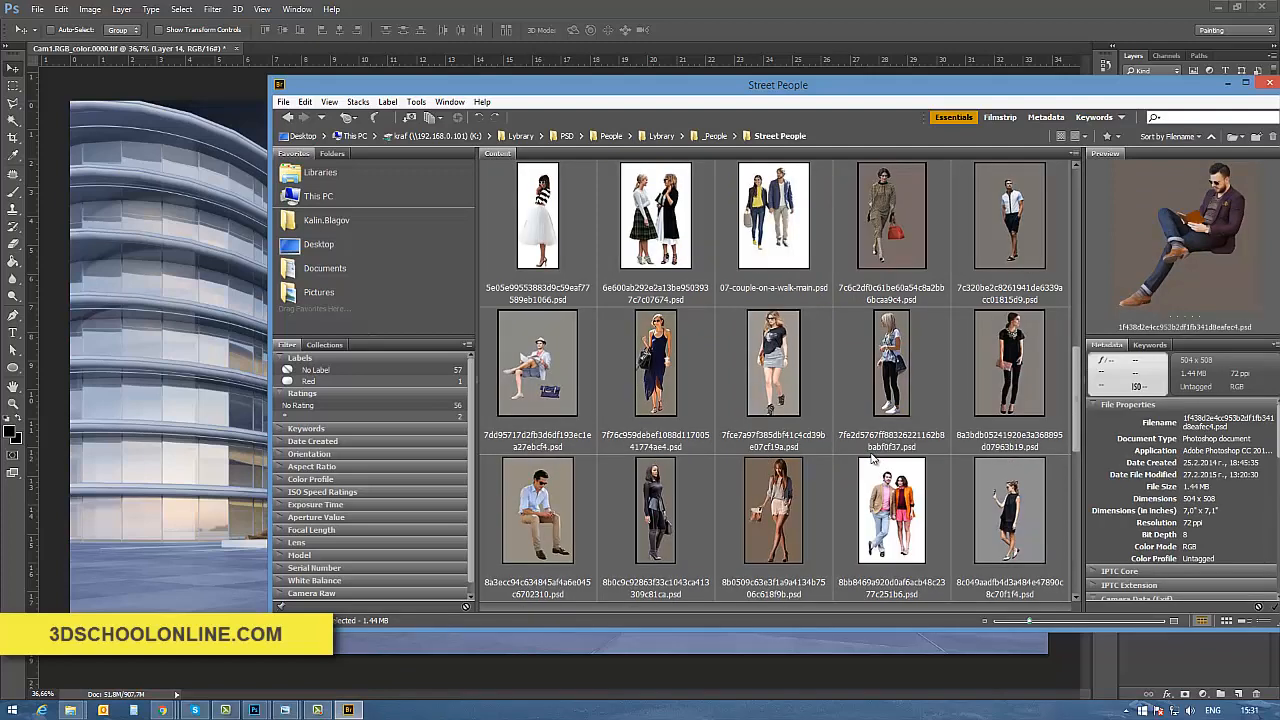
In Street People, select the brown-coated man's cutout and open the chosen cutouts in Photoshop.
scroll(down, 3)
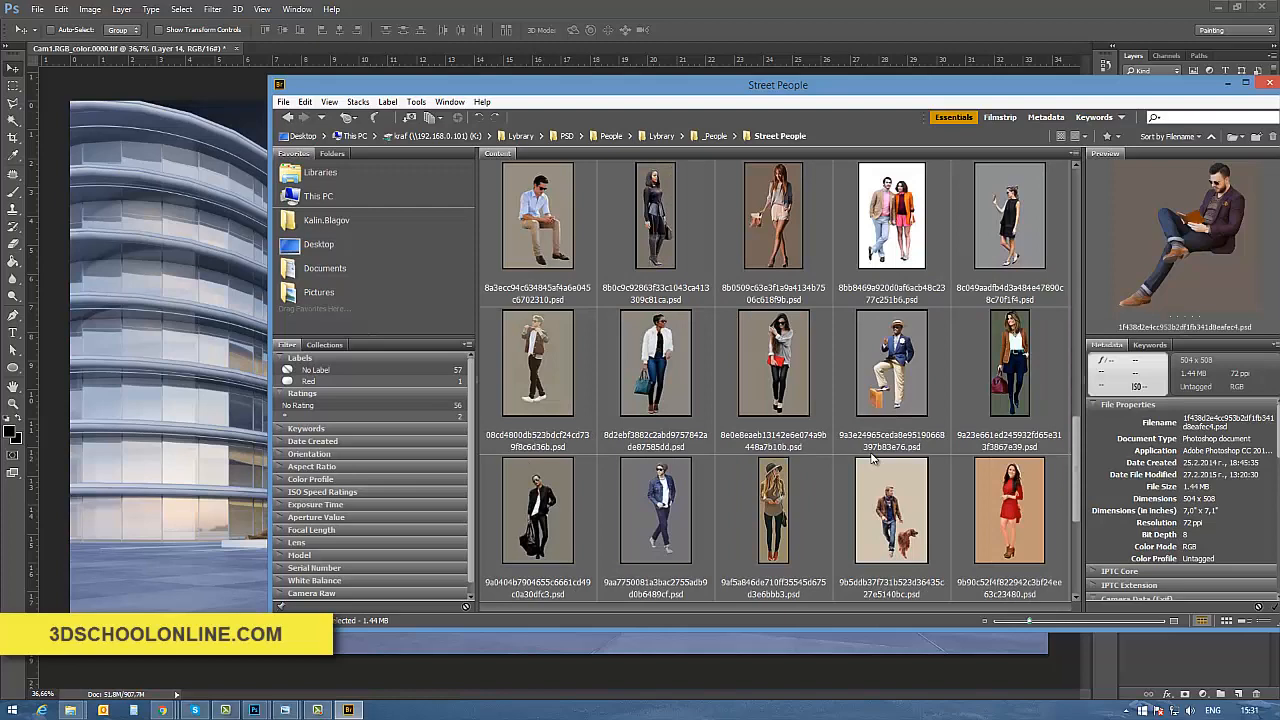
scroll(down, 3)
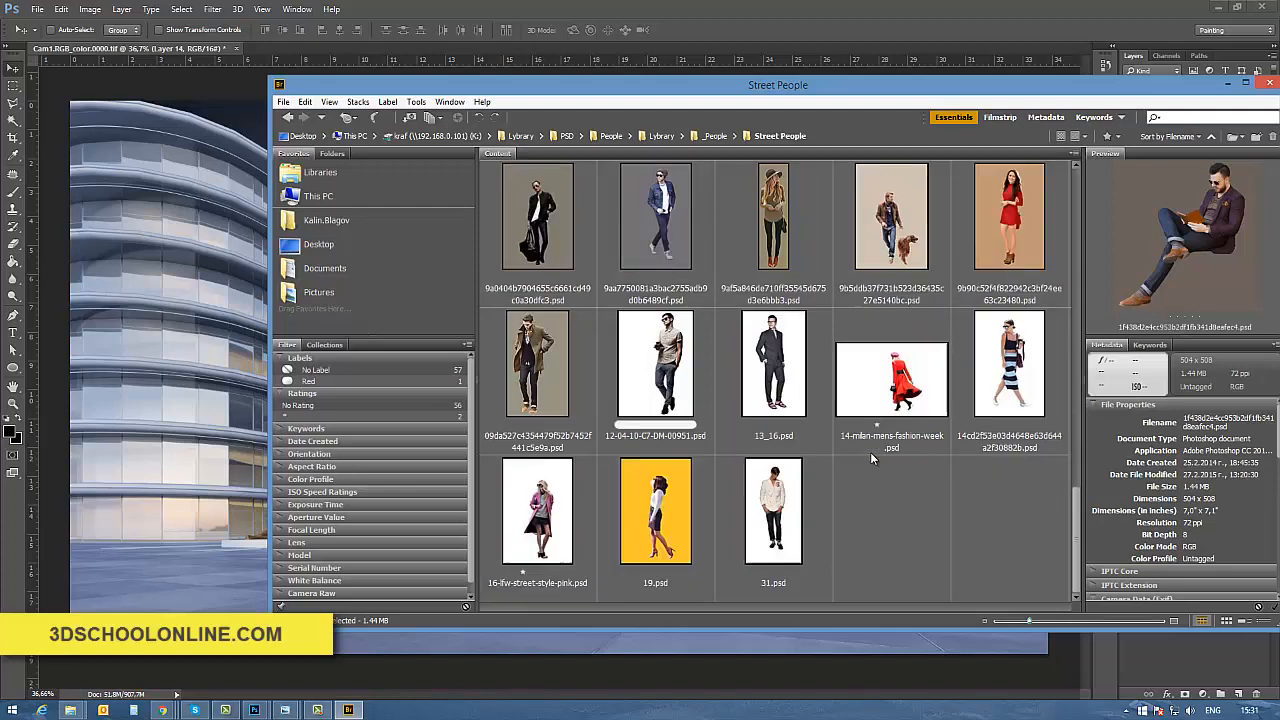
click(891, 378)
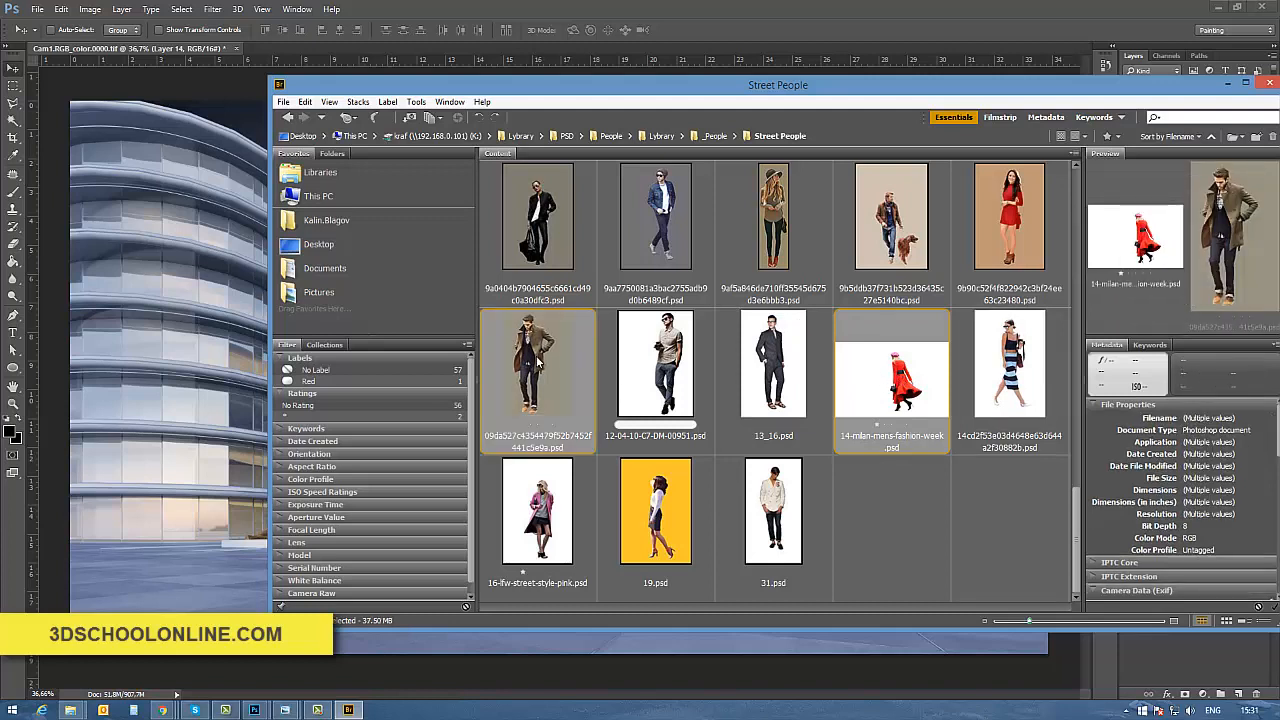
double_click(537, 365)
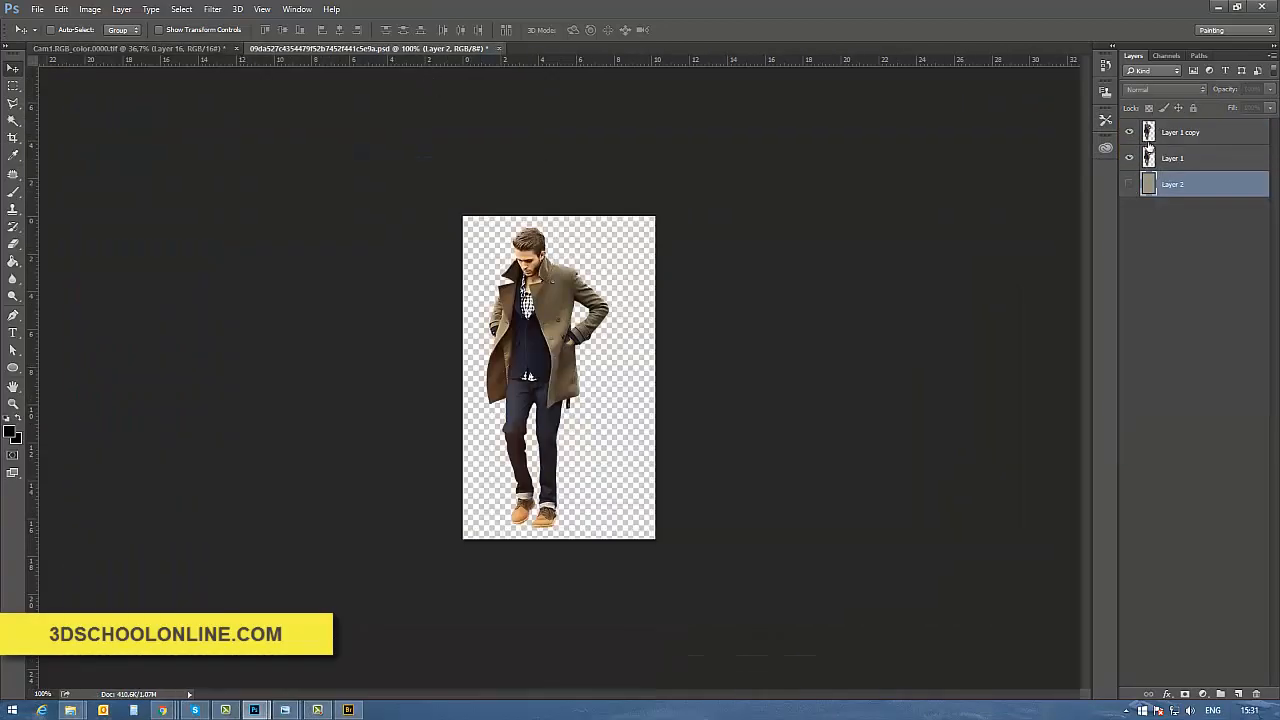
Hide the original Layer 1, activate Layer 1 copy, and close the cutout without saving.
click(1172, 158)
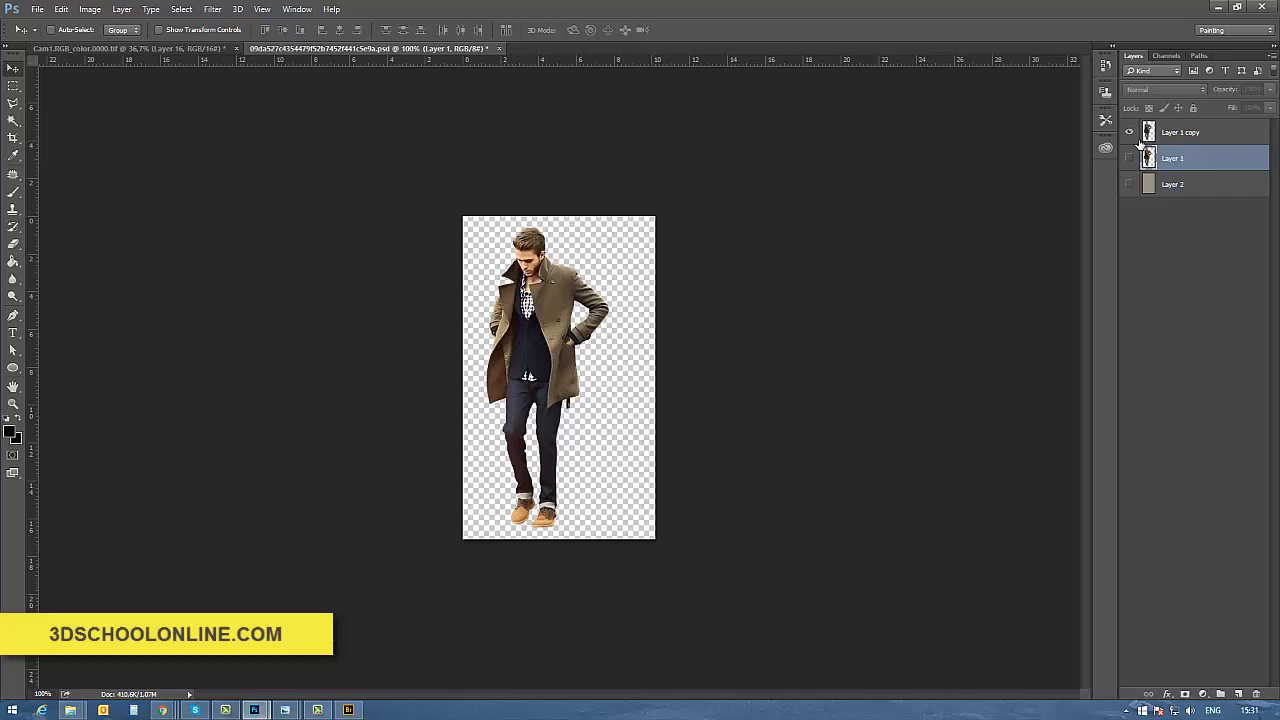
click(1180, 132)
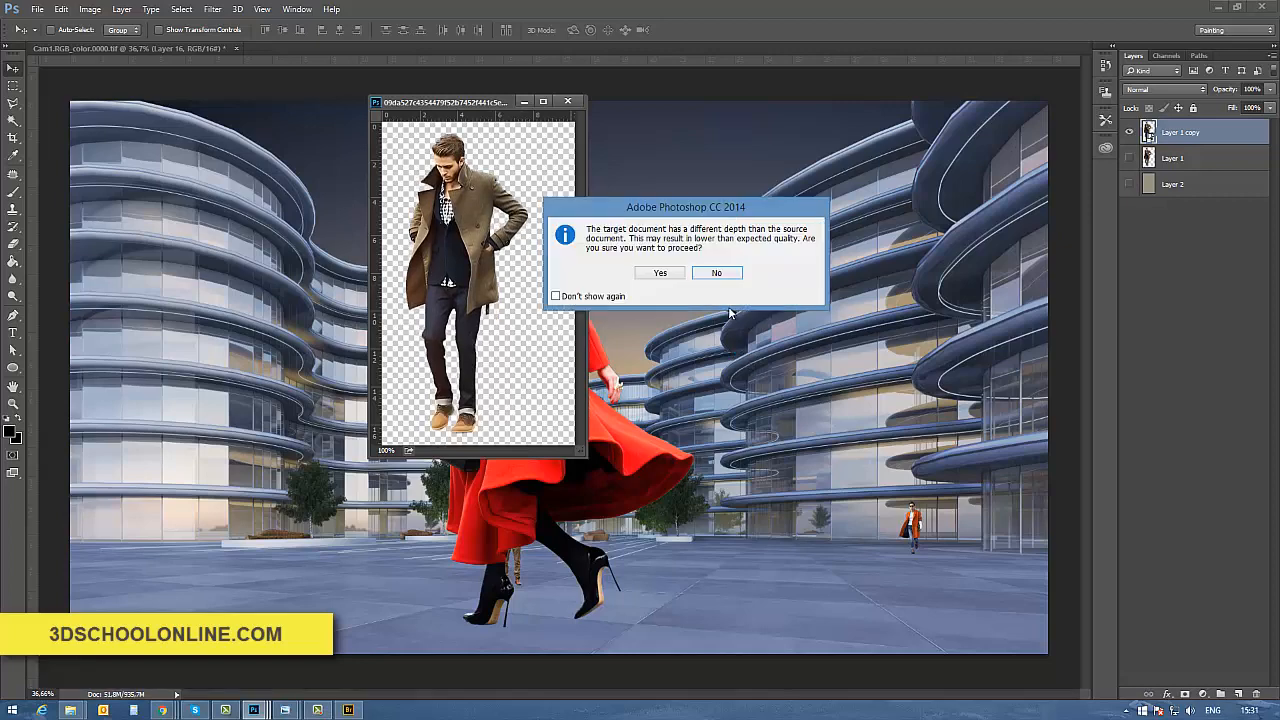
click(658, 273)
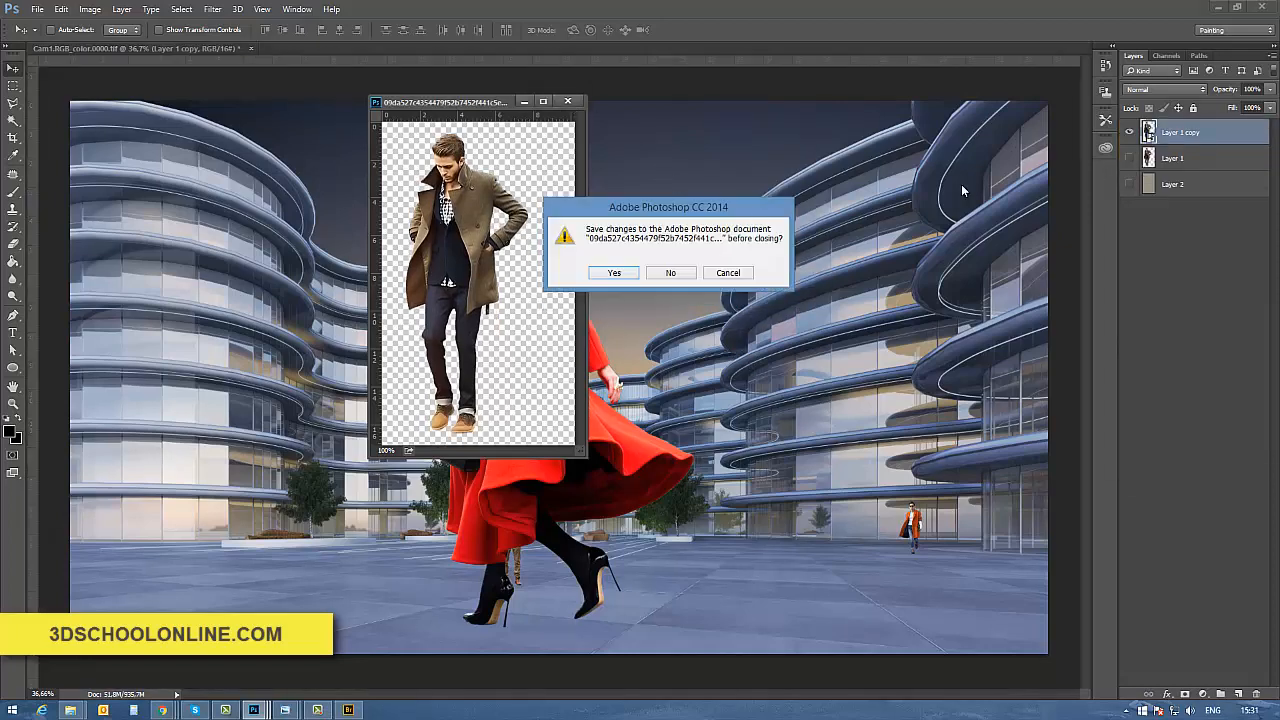
click(669, 272)
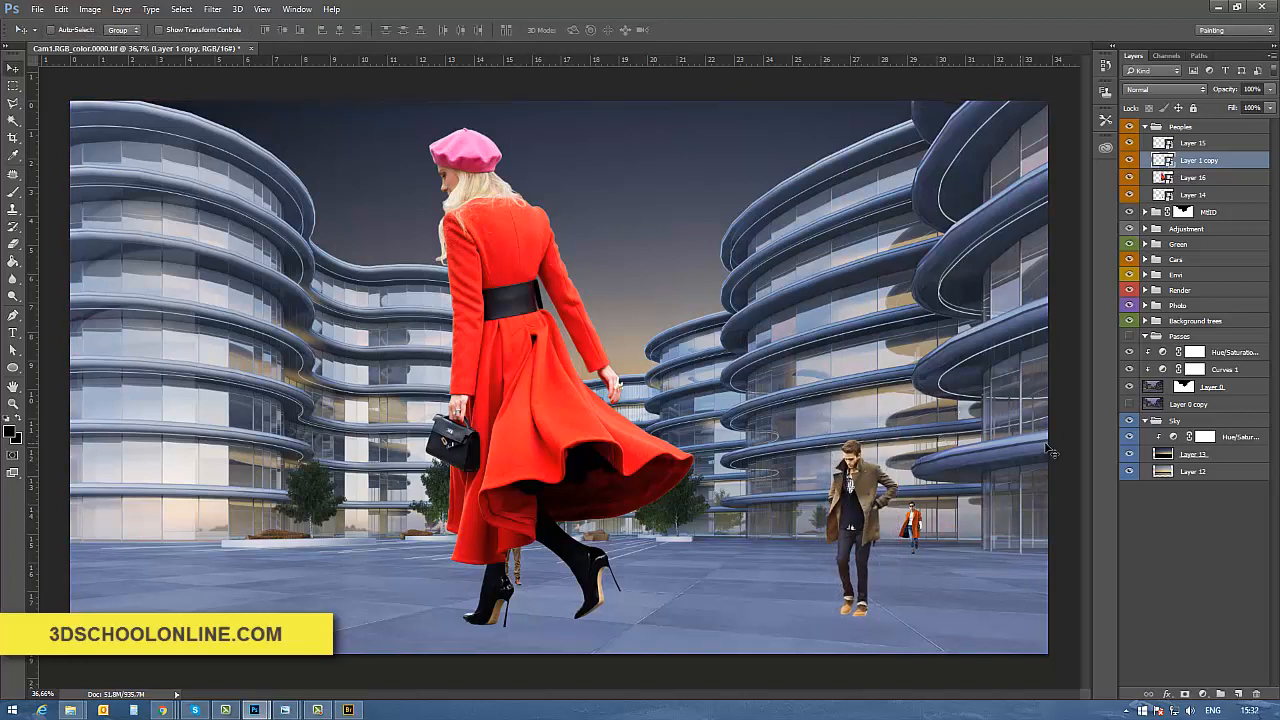
Free-transform the woman in red, shrinking her to plaza scale and moving her left.
click(1193, 177)
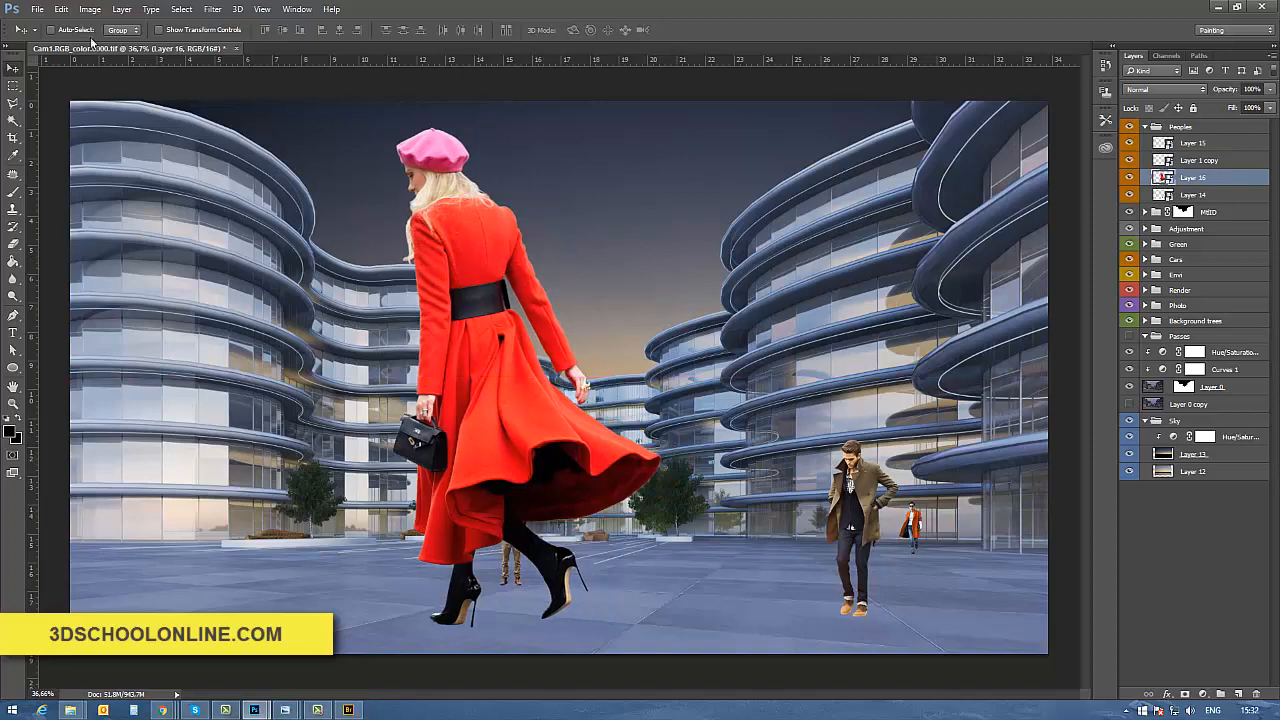
click(61, 9)
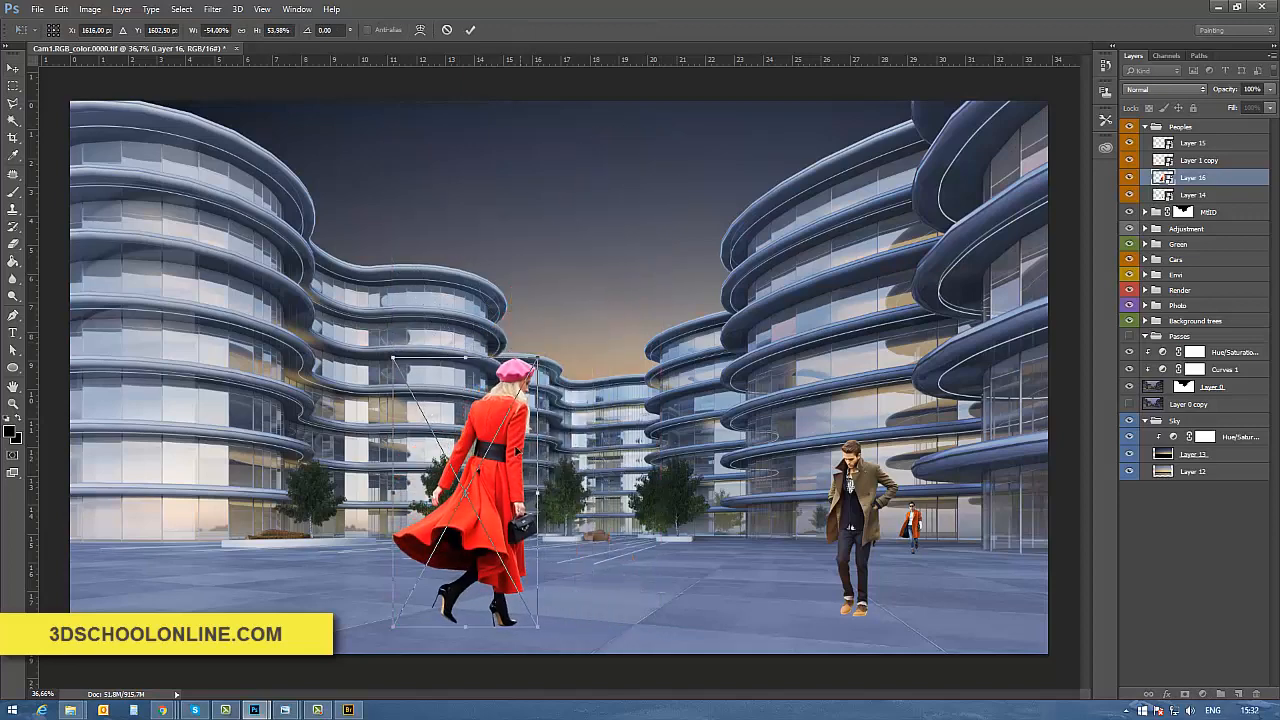
drag(465, 490, 130, 530)
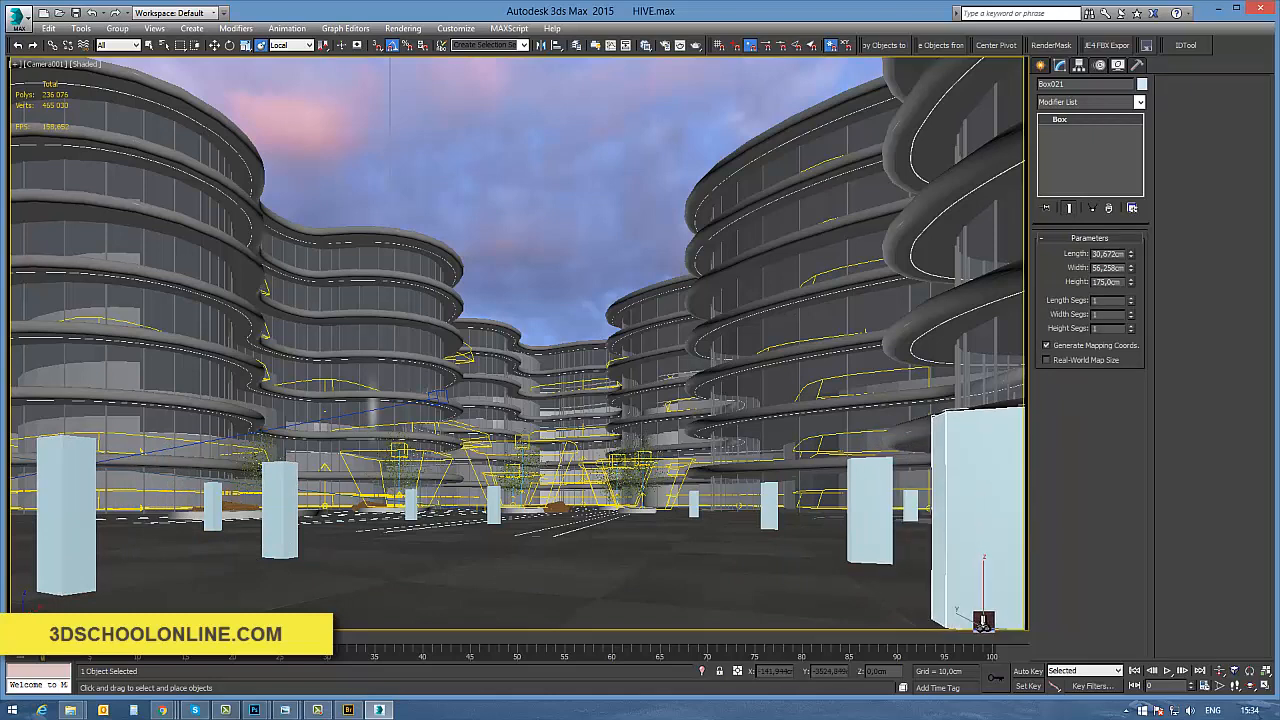
Add another person-sized box on the right of the plaza and toggle Snap to Frozen Objects.
drag(985, 620, 970, 610)
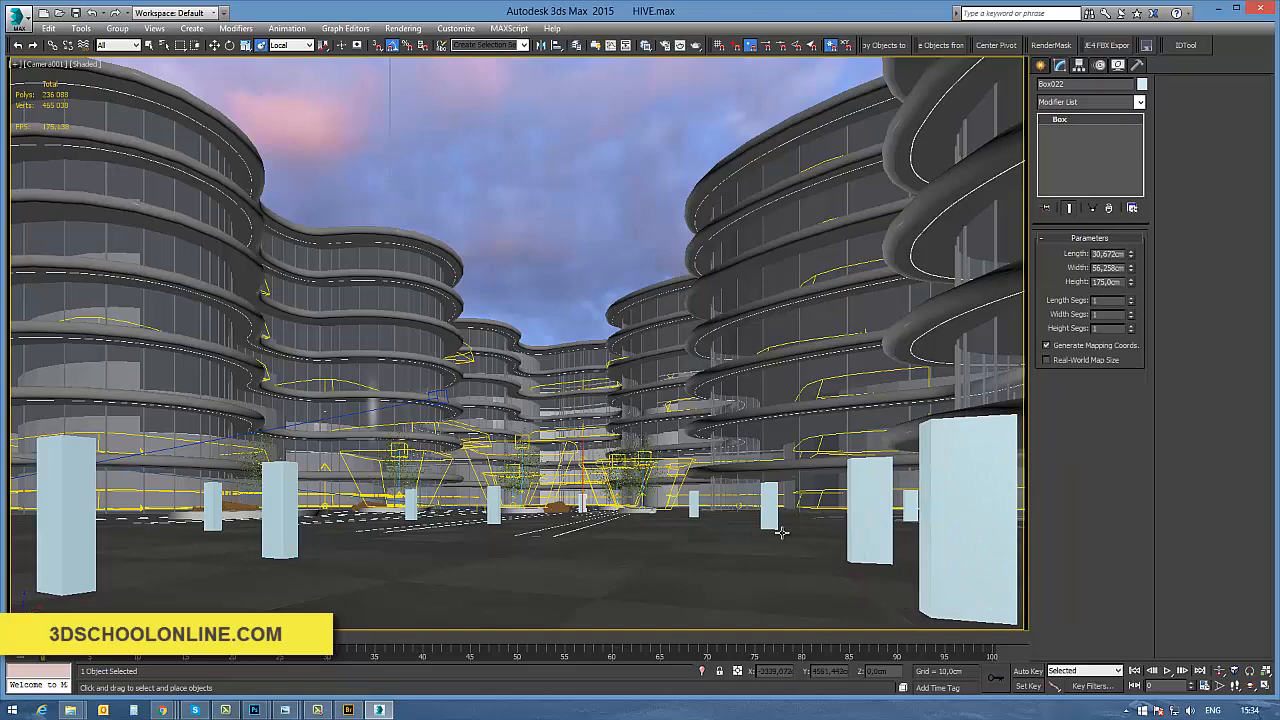
mouse_move(833, 45)
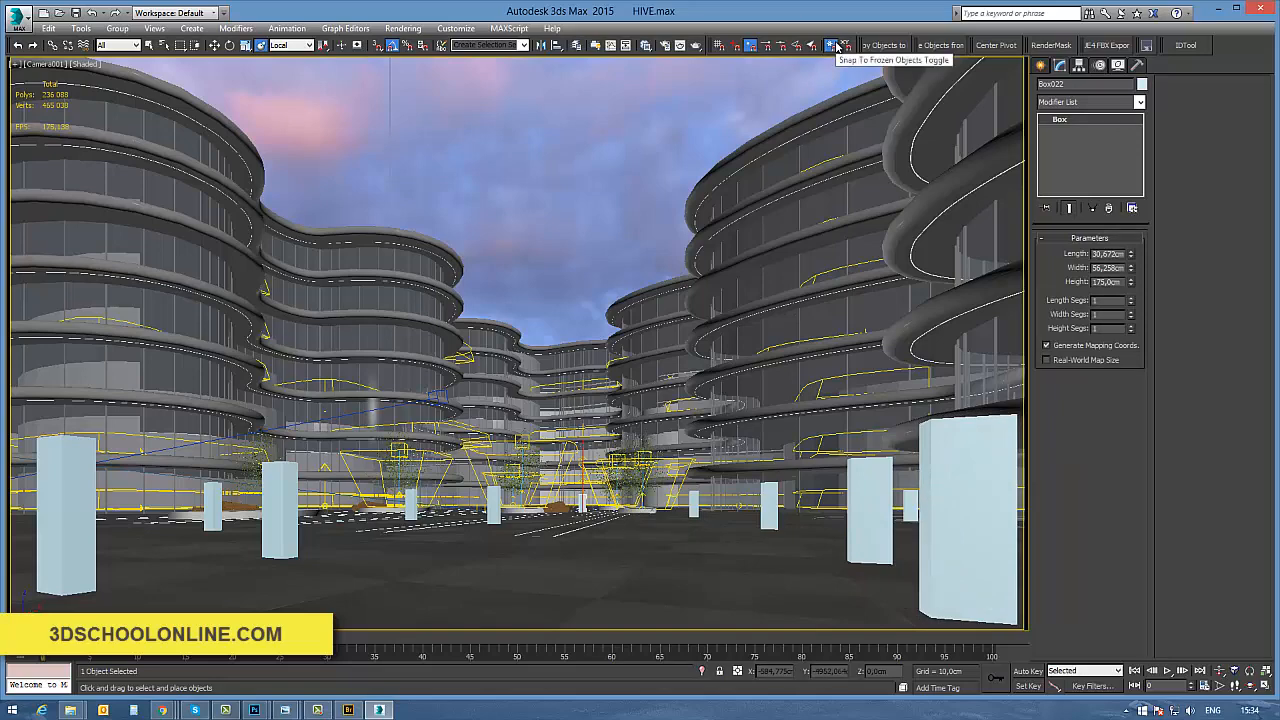
click(1231, 9)
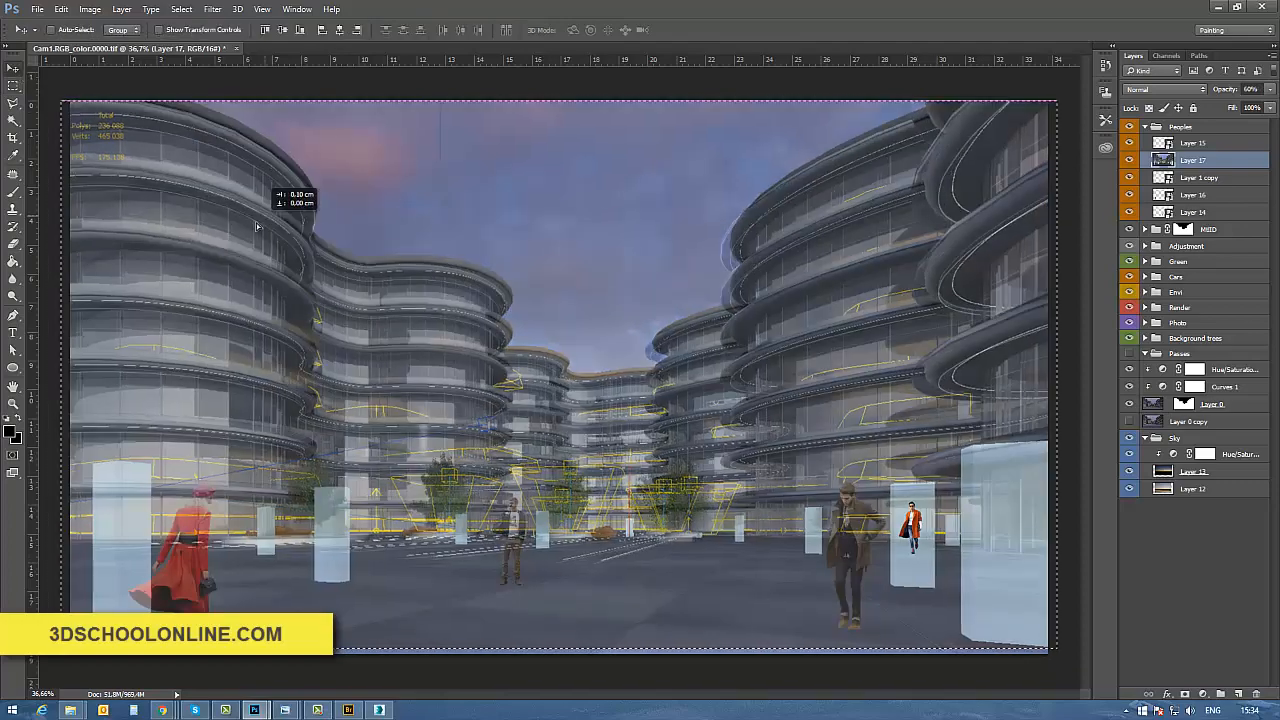
Align the box overlay with the render, fit the brown-coated man to a box, then hide the overlay.
drag(255, 226, 268, 232)
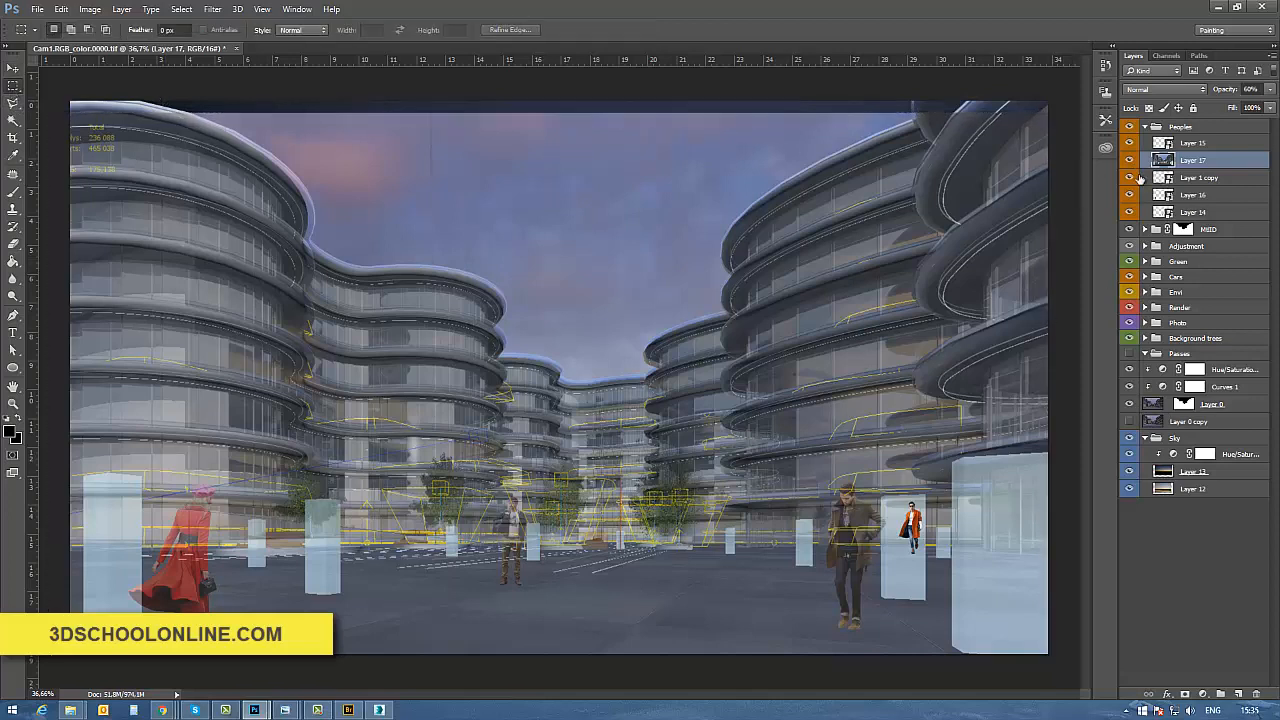
click(1198, 177)
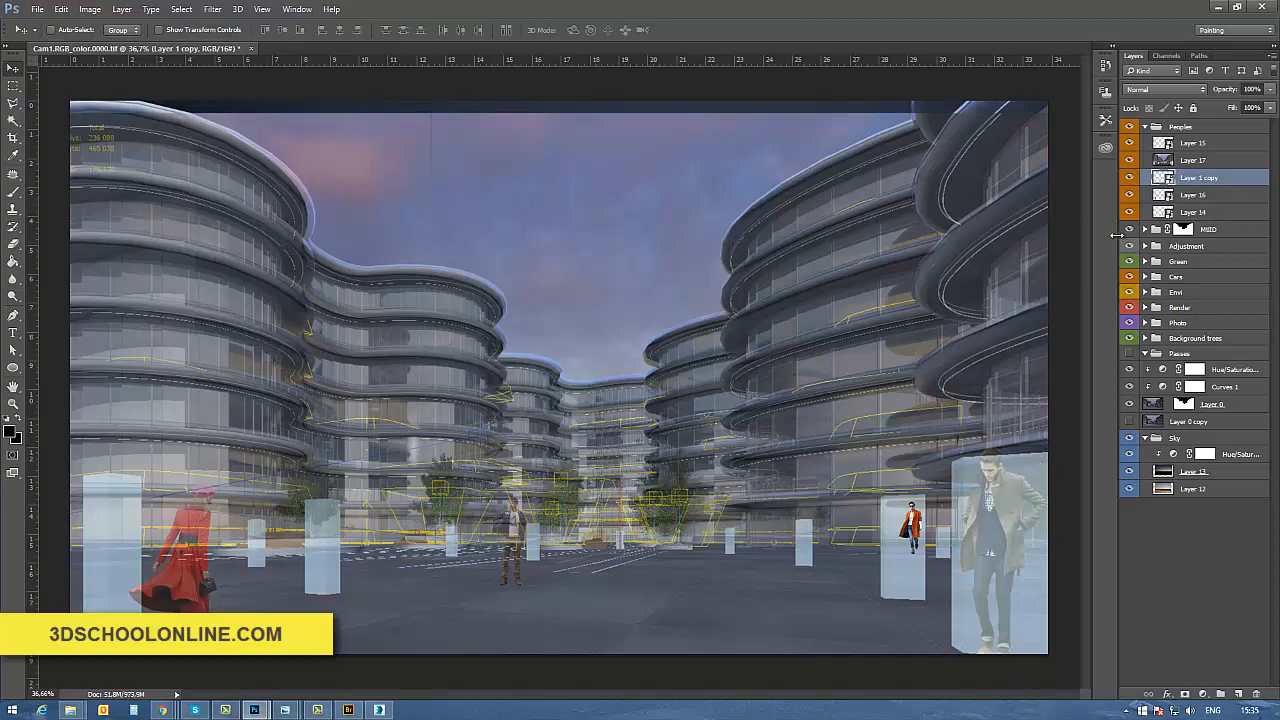
click(1193, 195)
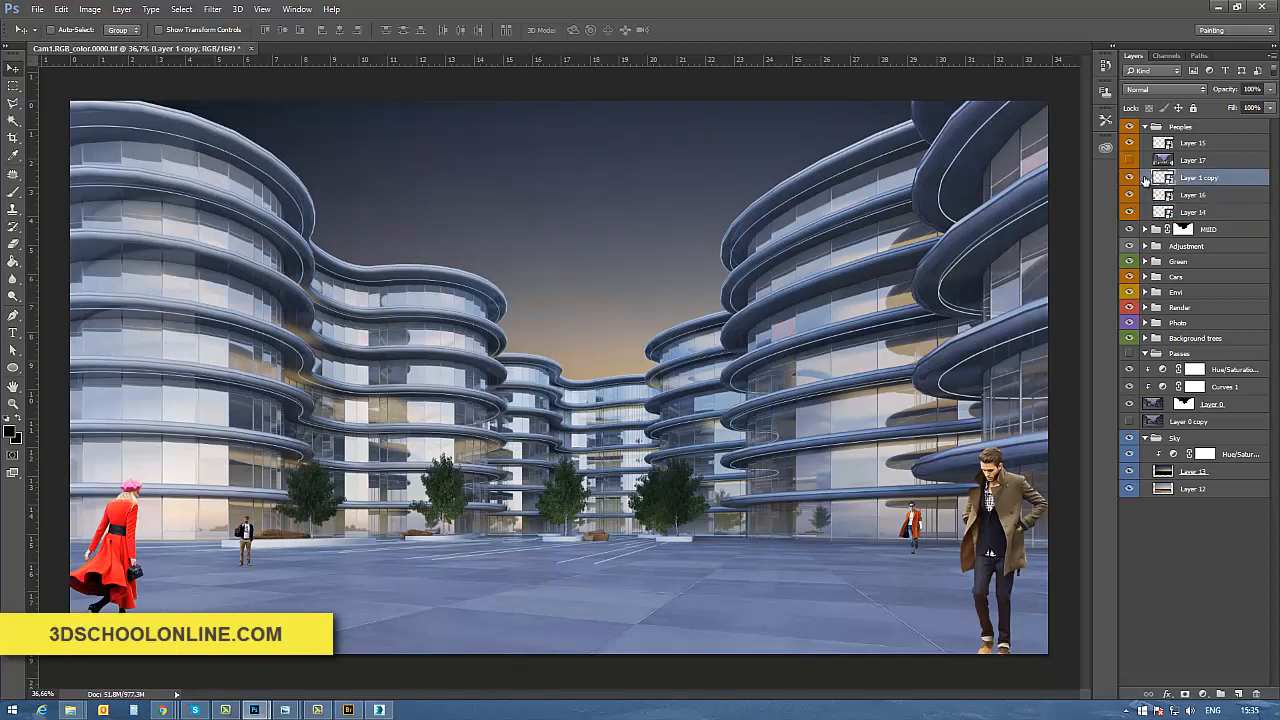
click(1131, 178)
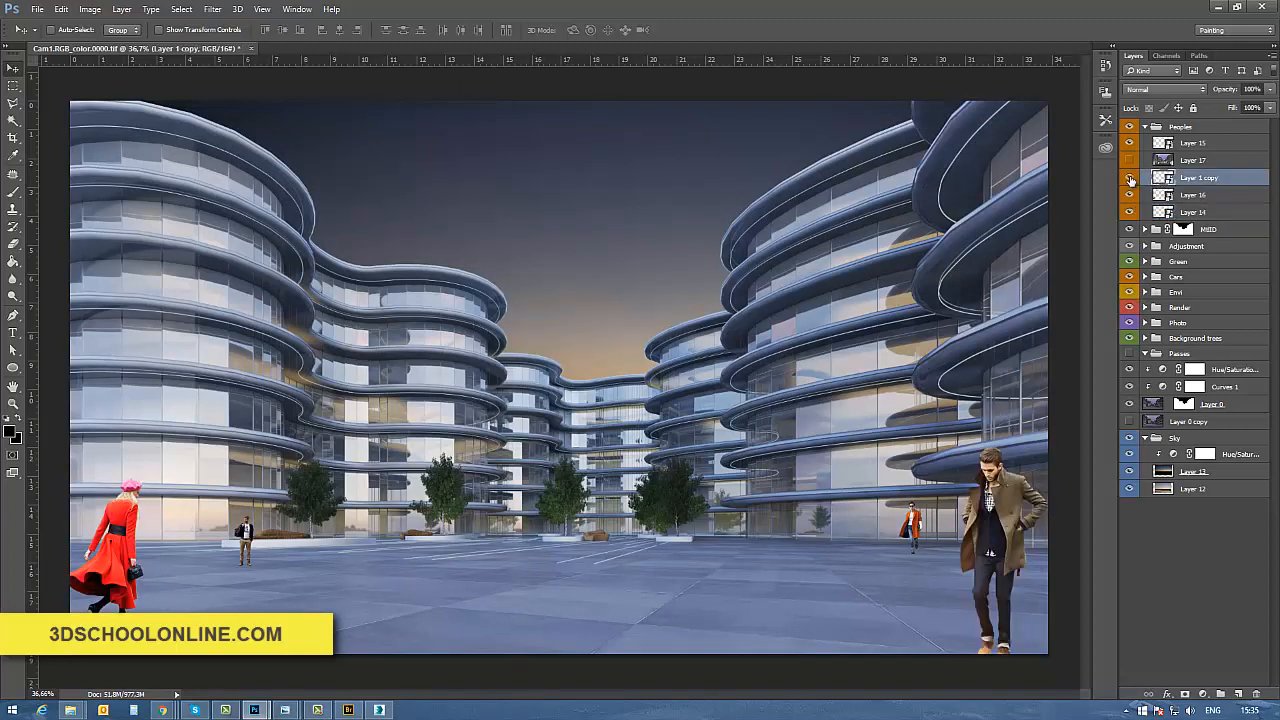
Select the Peoples group and add a Hue/Saturation adjustment layer clipped to it.
click(1130, 178)
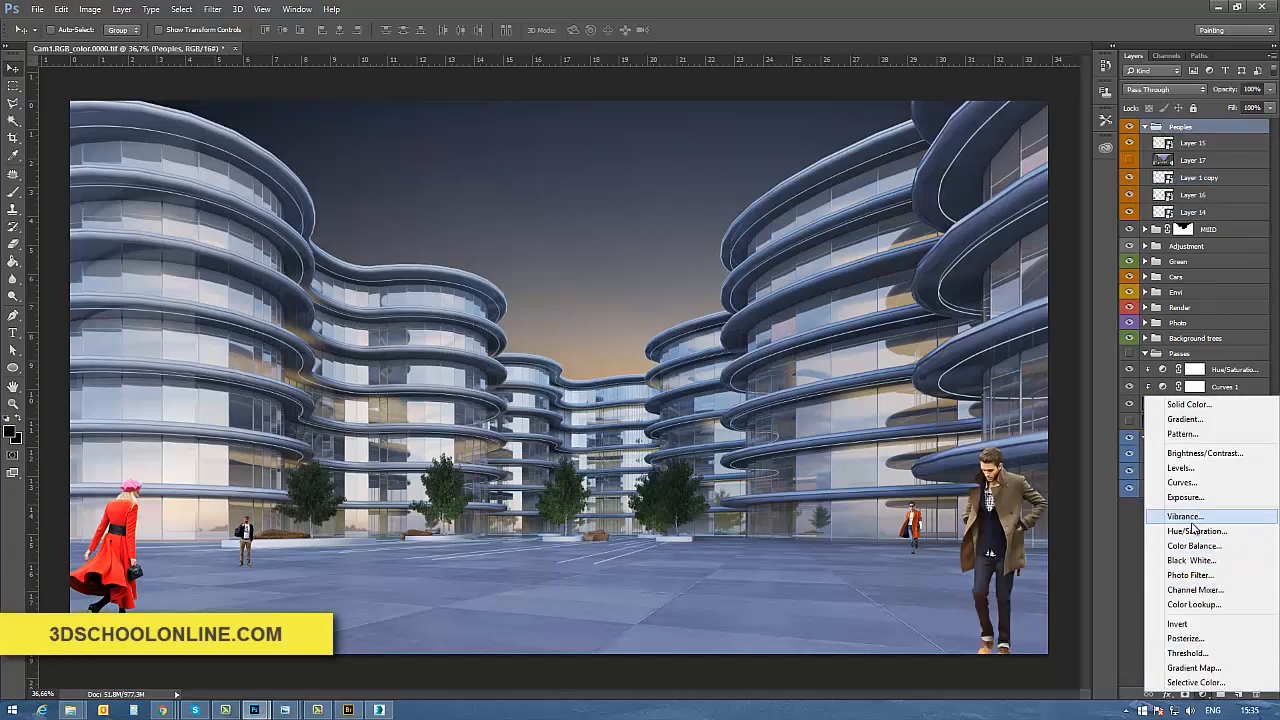
click(1193, 531)
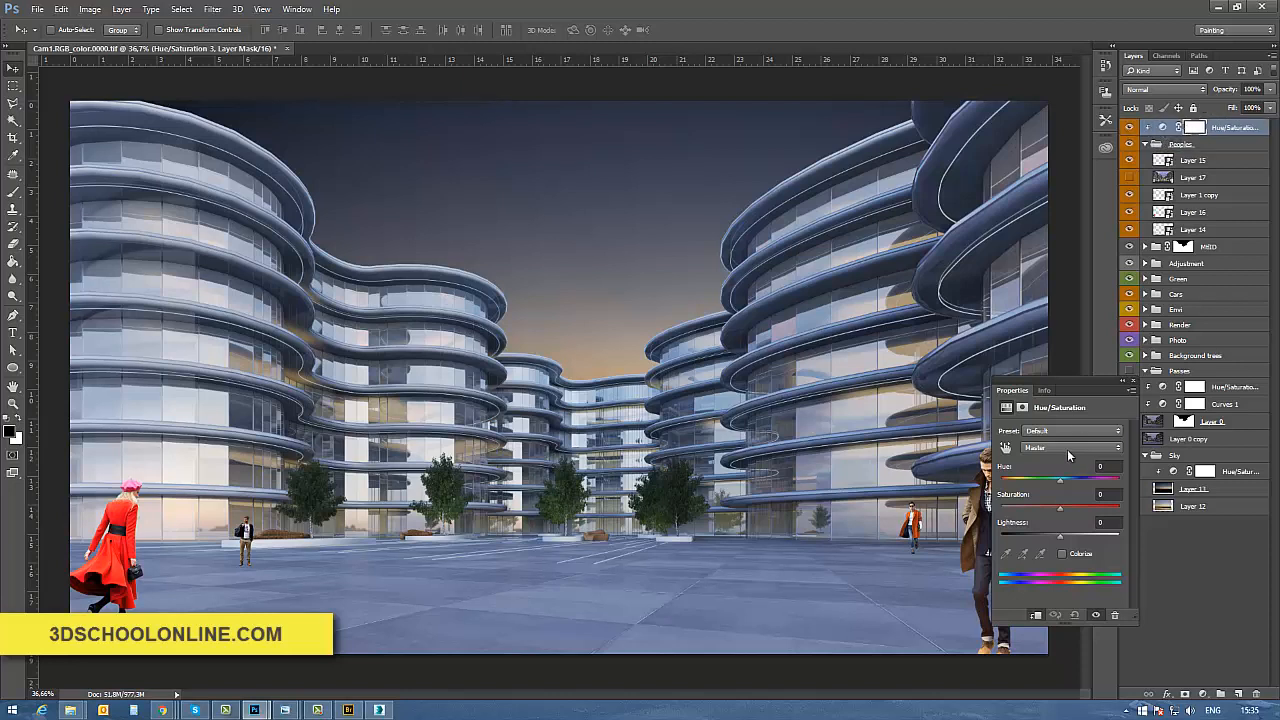
drag(1058, 507, 1045, 507)
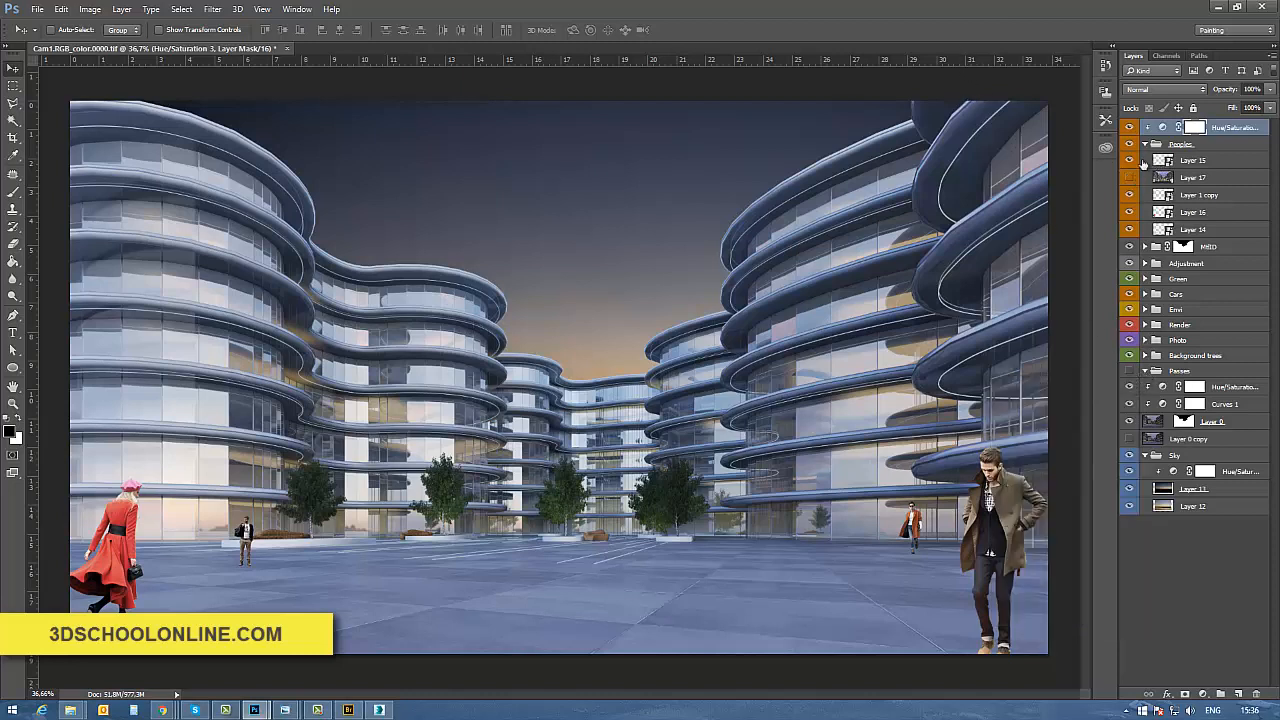
click(1193, 160)
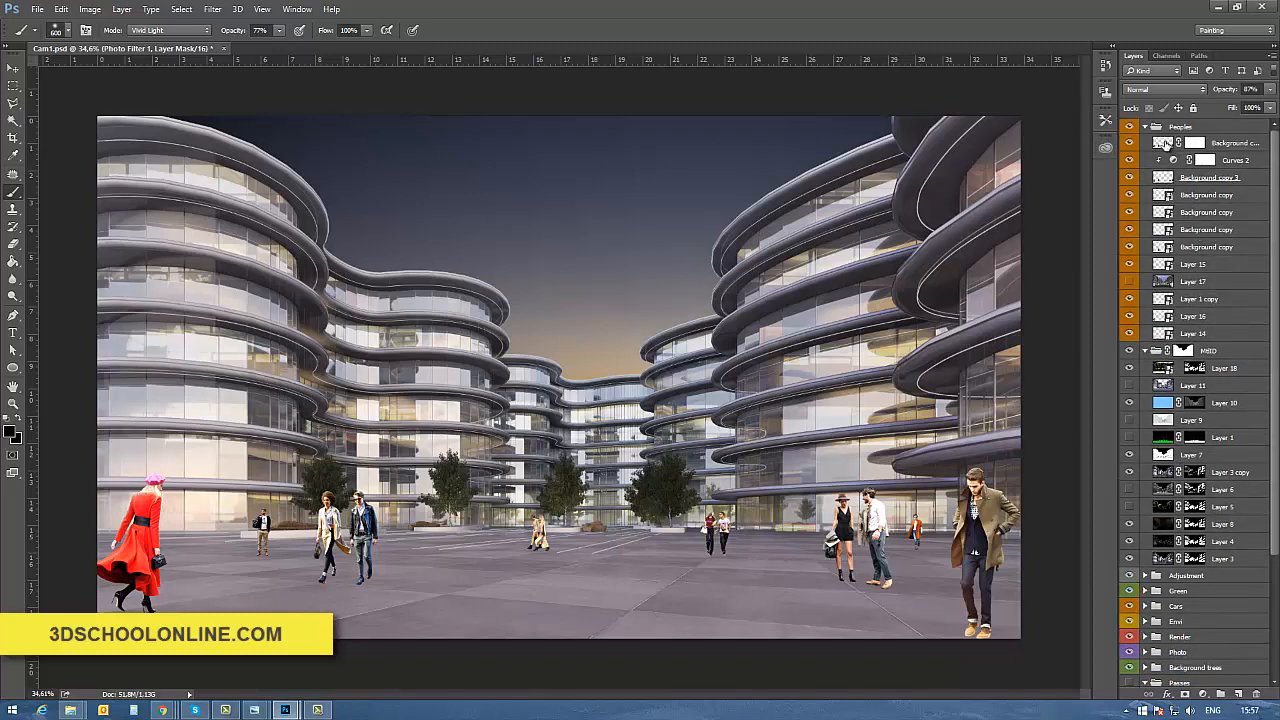
Select the lighting layer sitting above the people layers.
click(1230, 142)
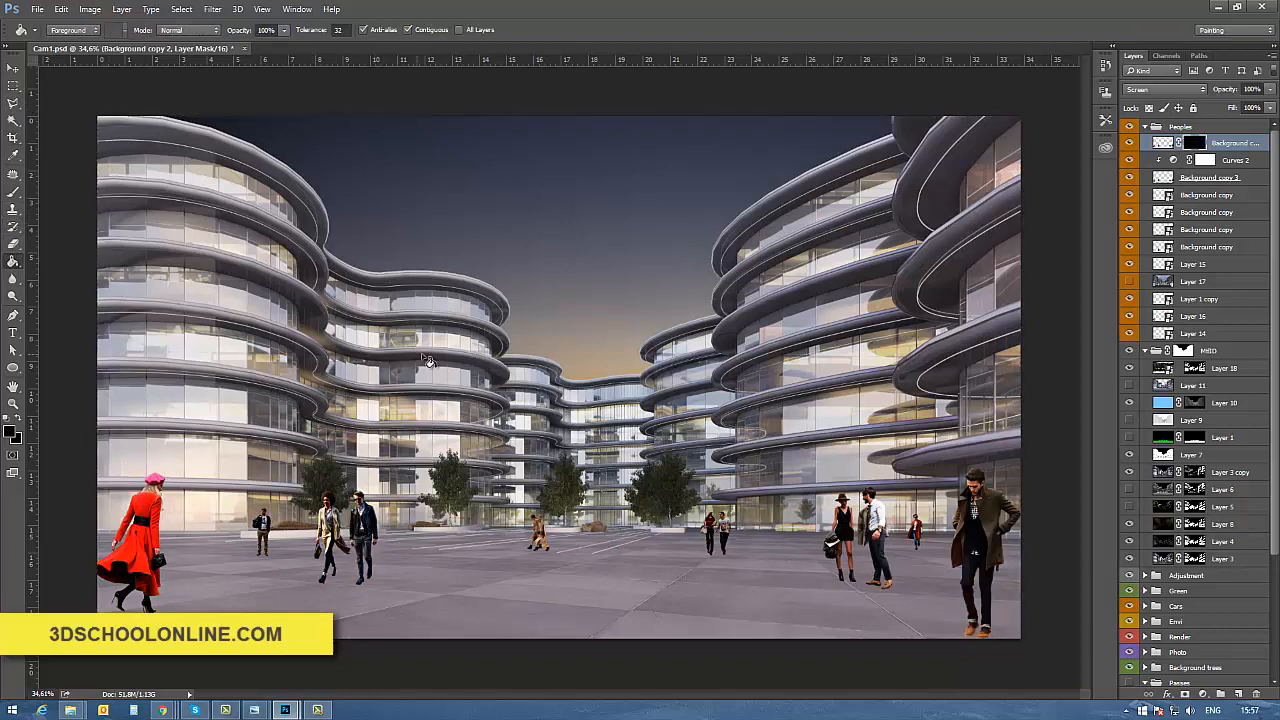
mouse_move(1080, 288)
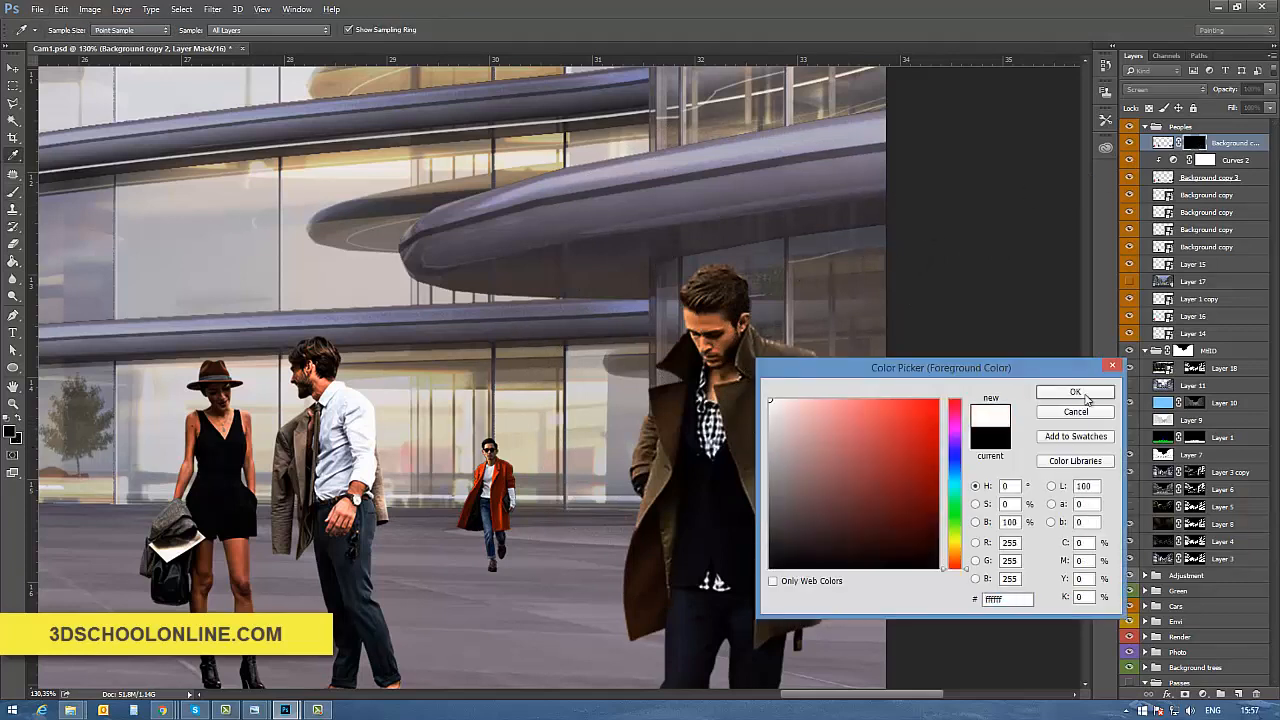
Paint white light on the brown-coated man's hair and coat edge through the mask.
click(1075, 391)
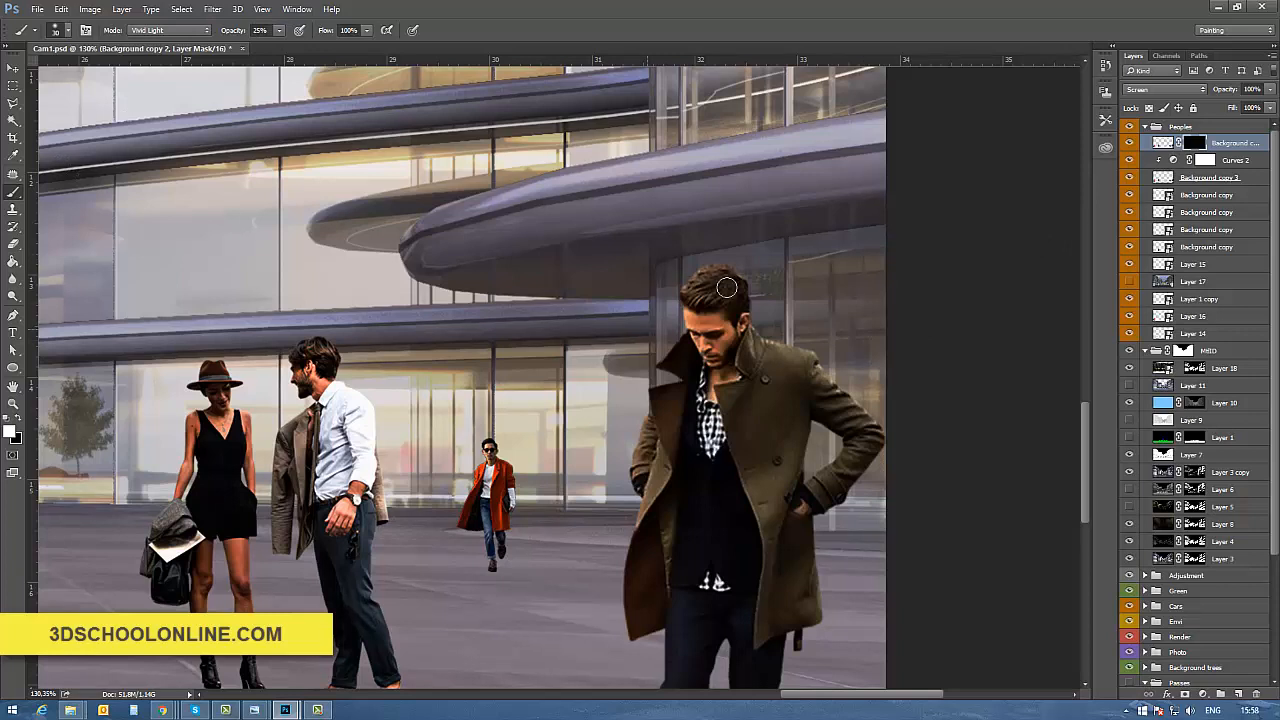
mouse_move(800, 342)
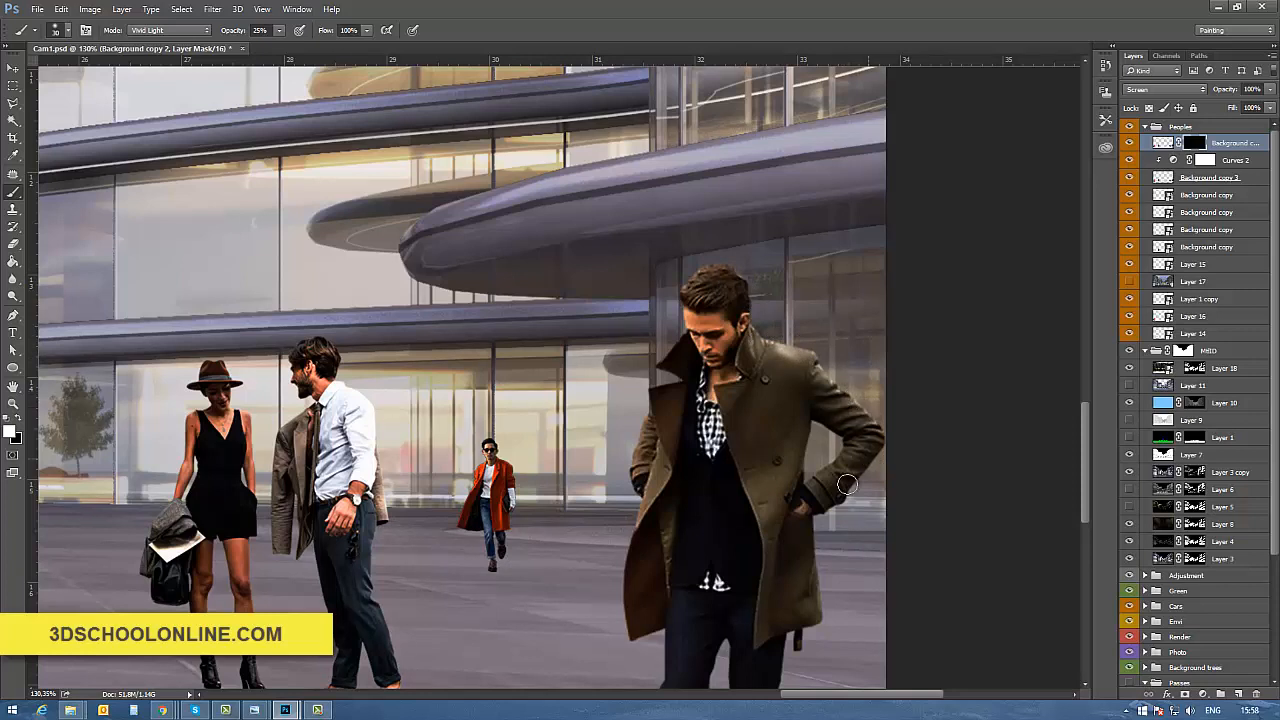
mouse_move(810, 398)
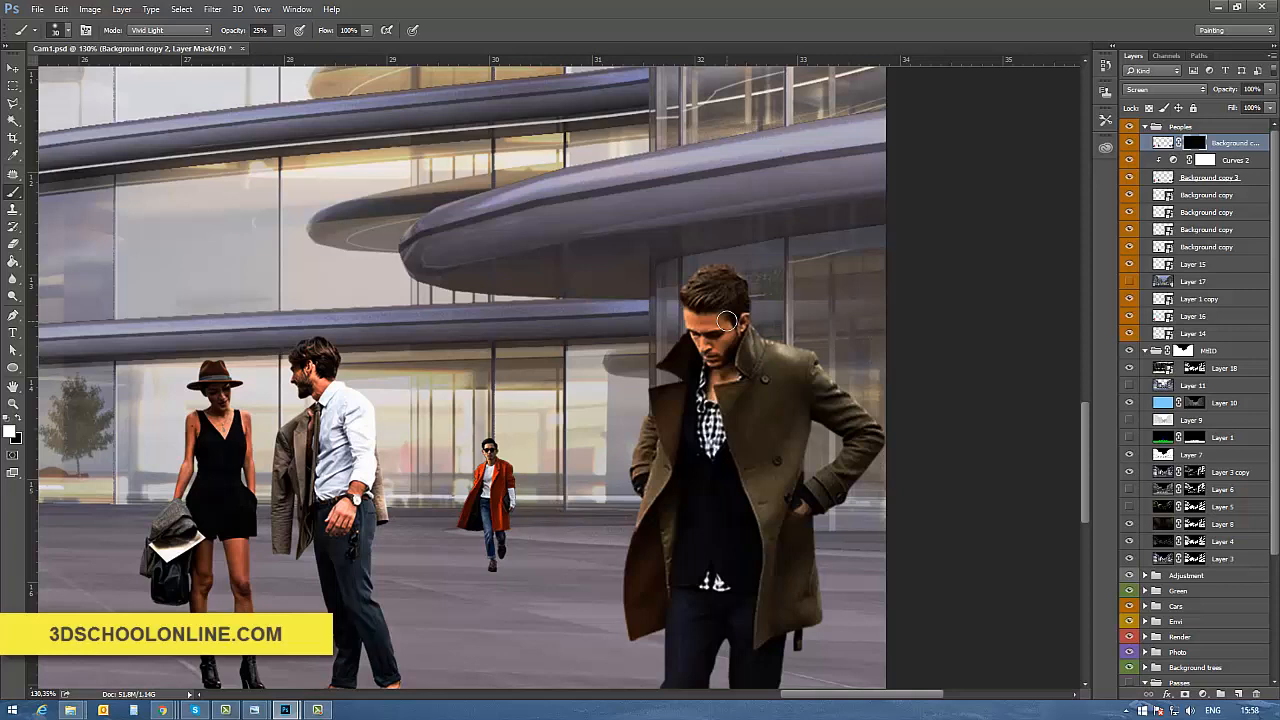
click(262, 30)
text(56)
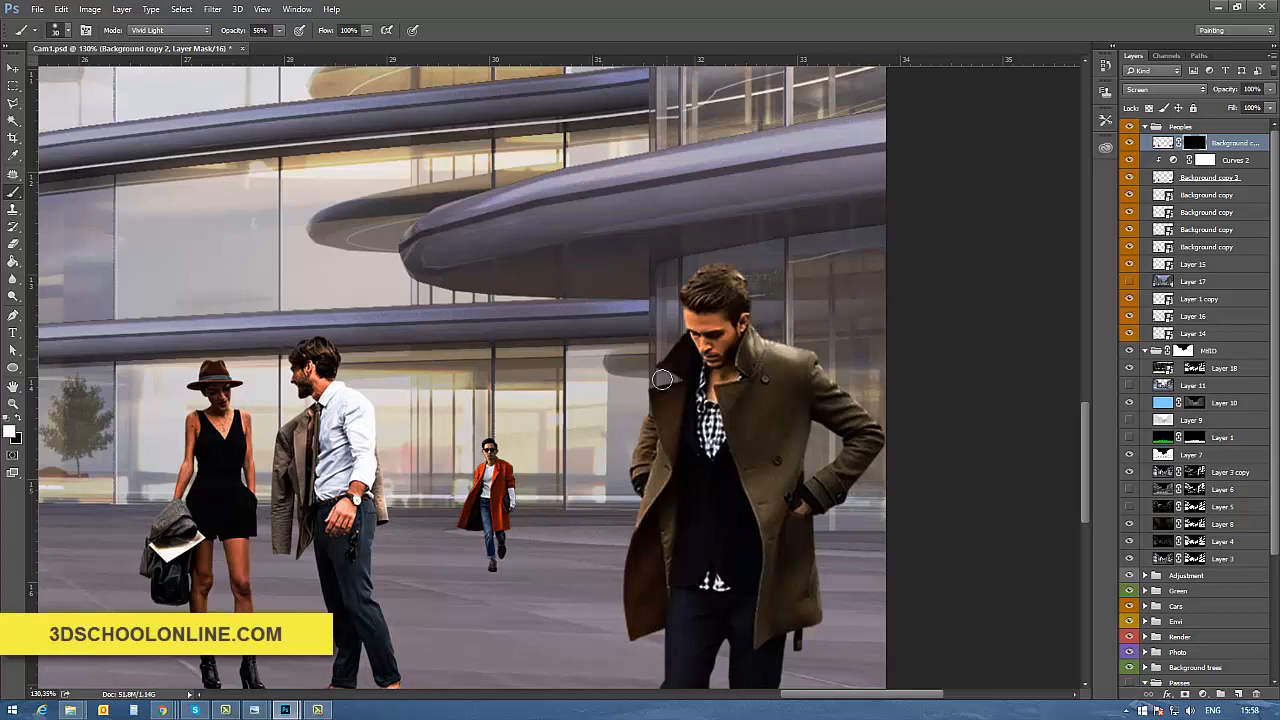
drag(663, 379, 625, 516)
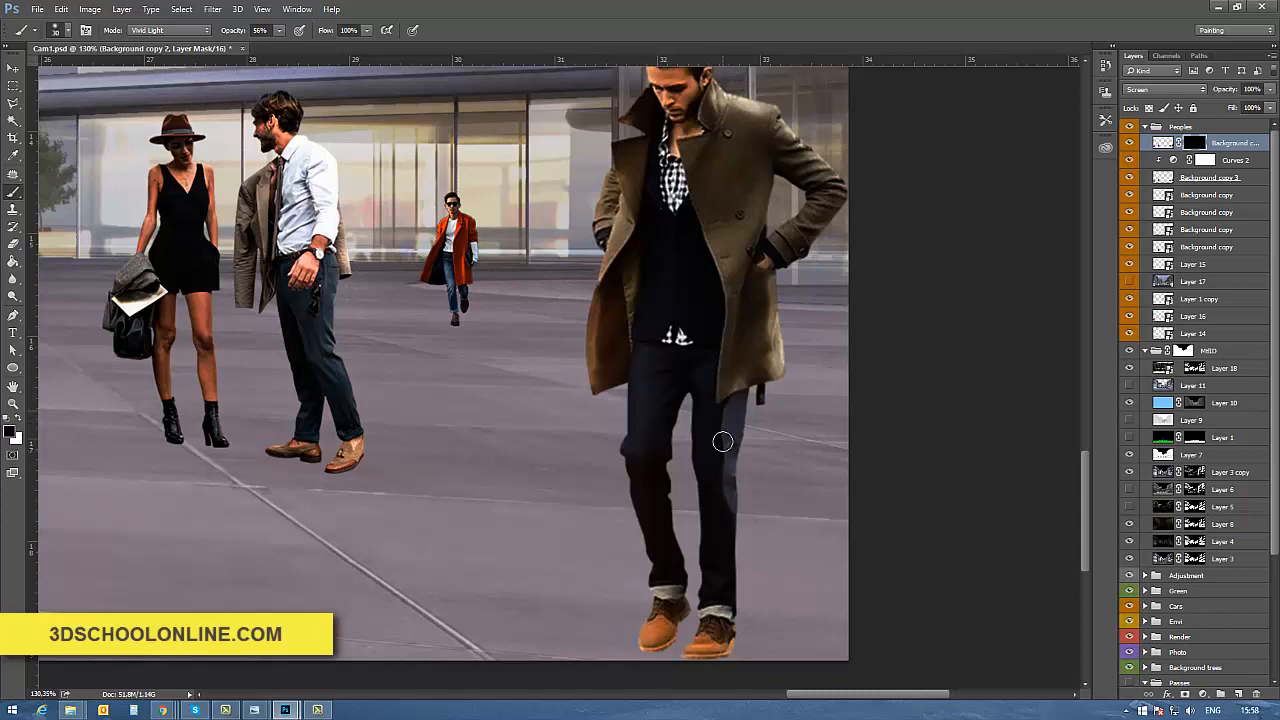
mouse_move(436, 99)
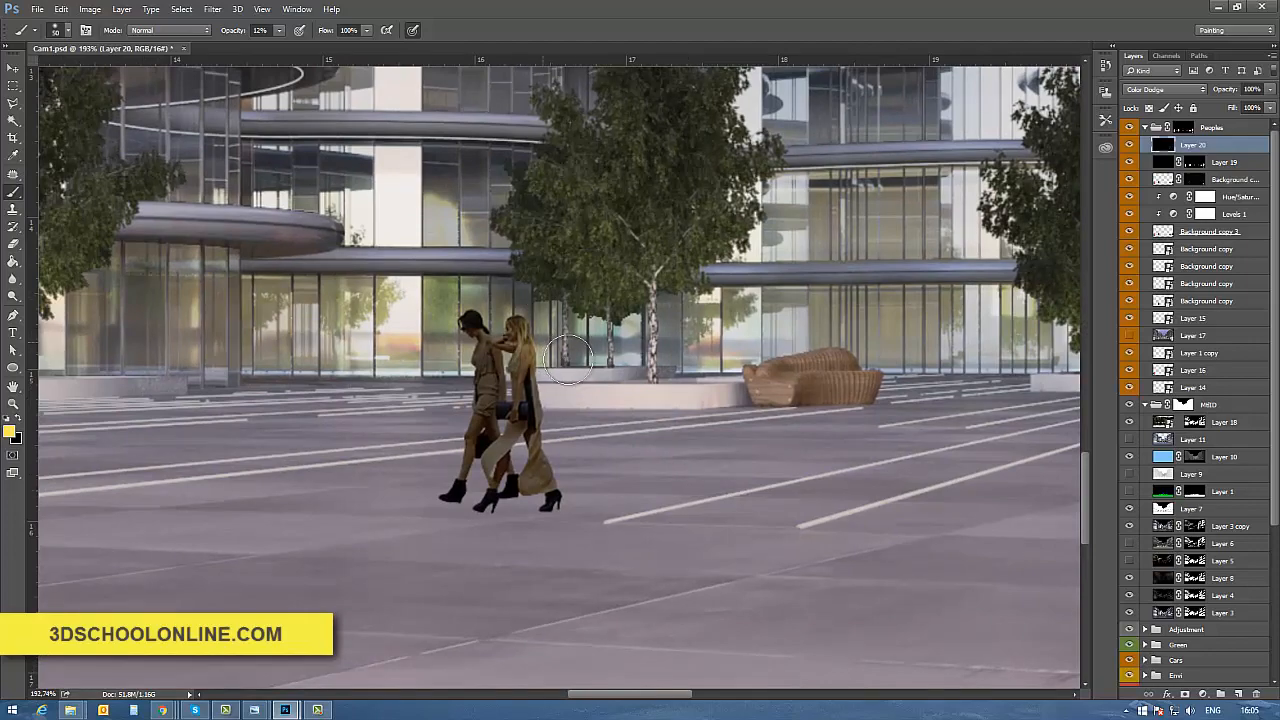
mouse_move(373, 523)
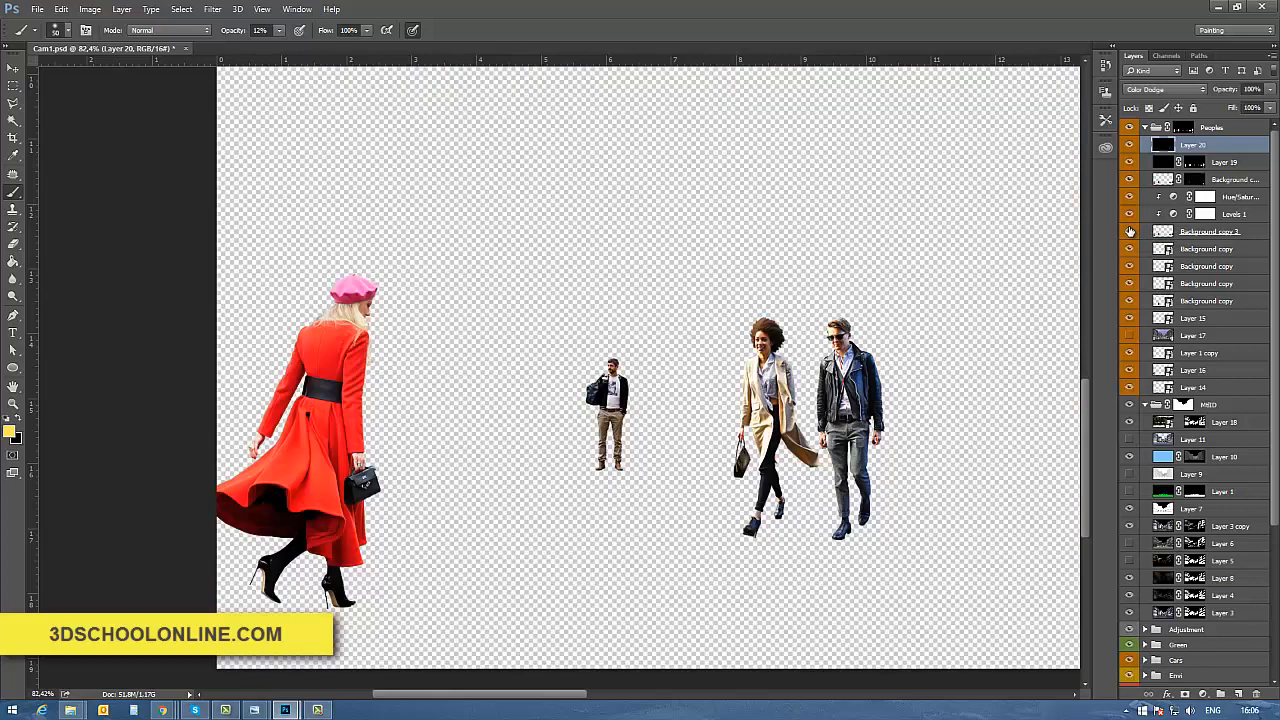
Alt-click Layer 20's eye icon to bring back every other layer of the scene.
click(1130, 231)
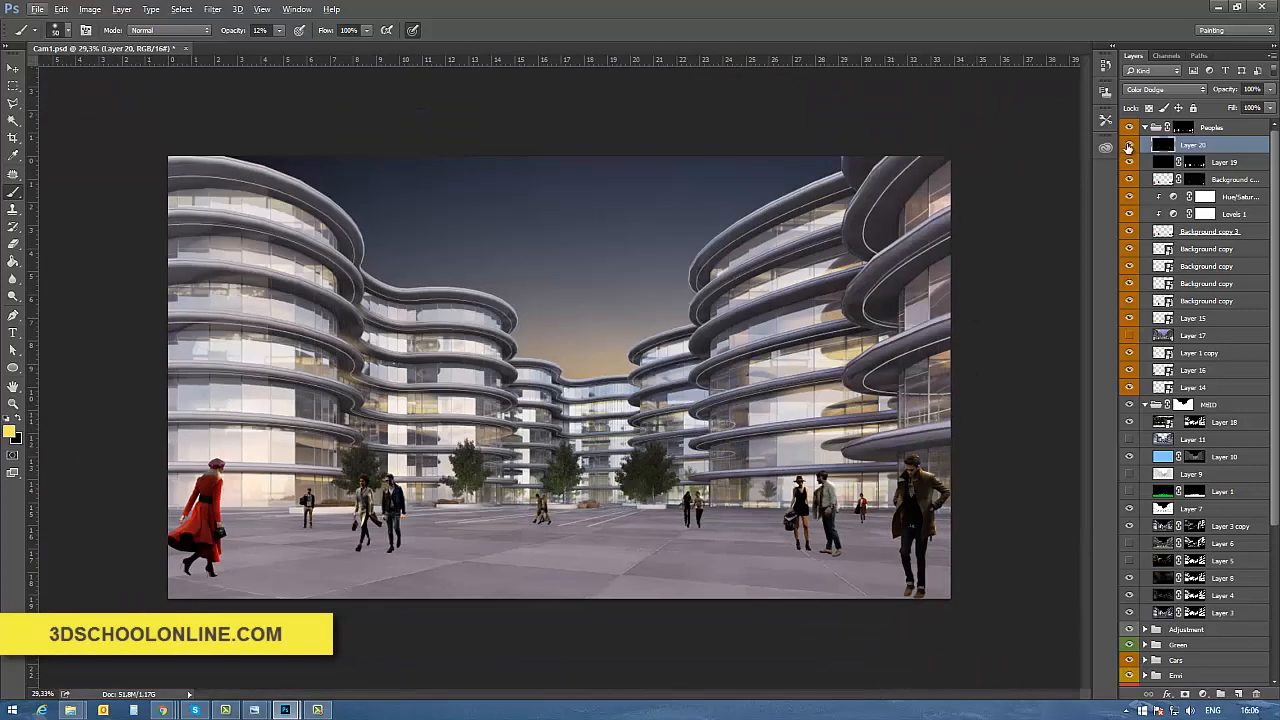
Duplicate the selected people layers, Layer 20 through Layer 14, with Duplicate Layers.
click(1129, 145)
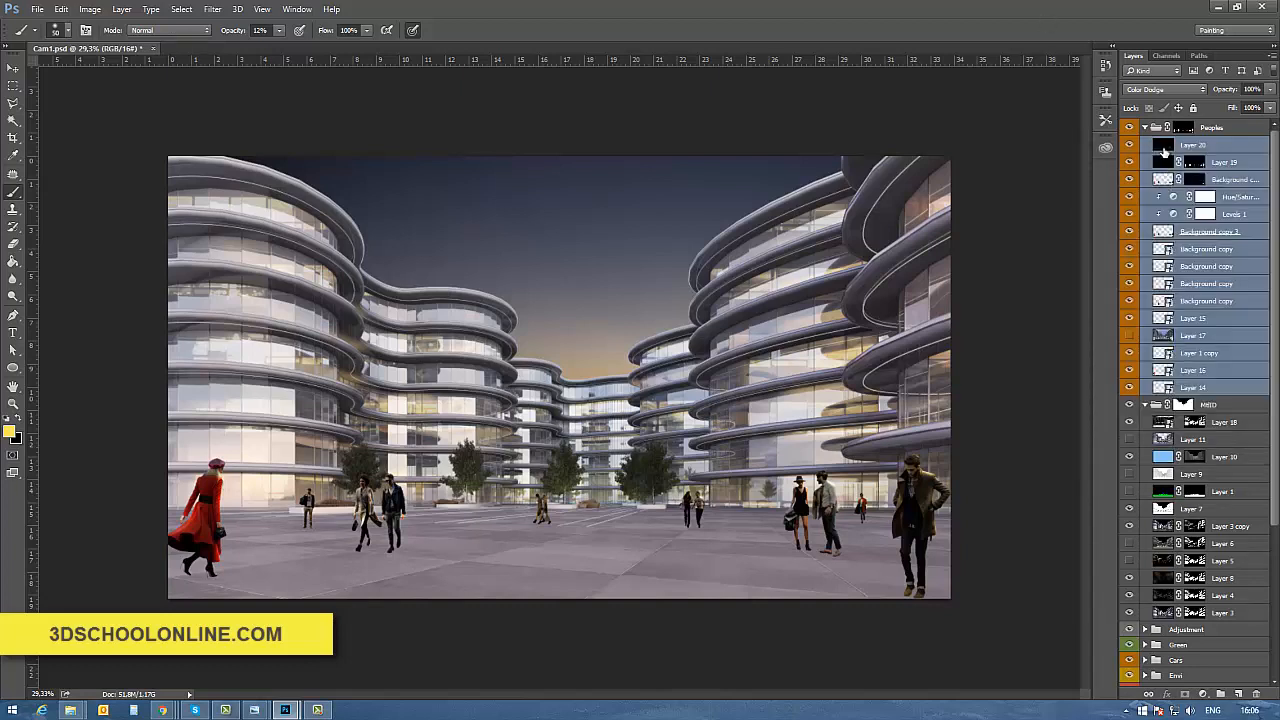
right_click(1183, 146)
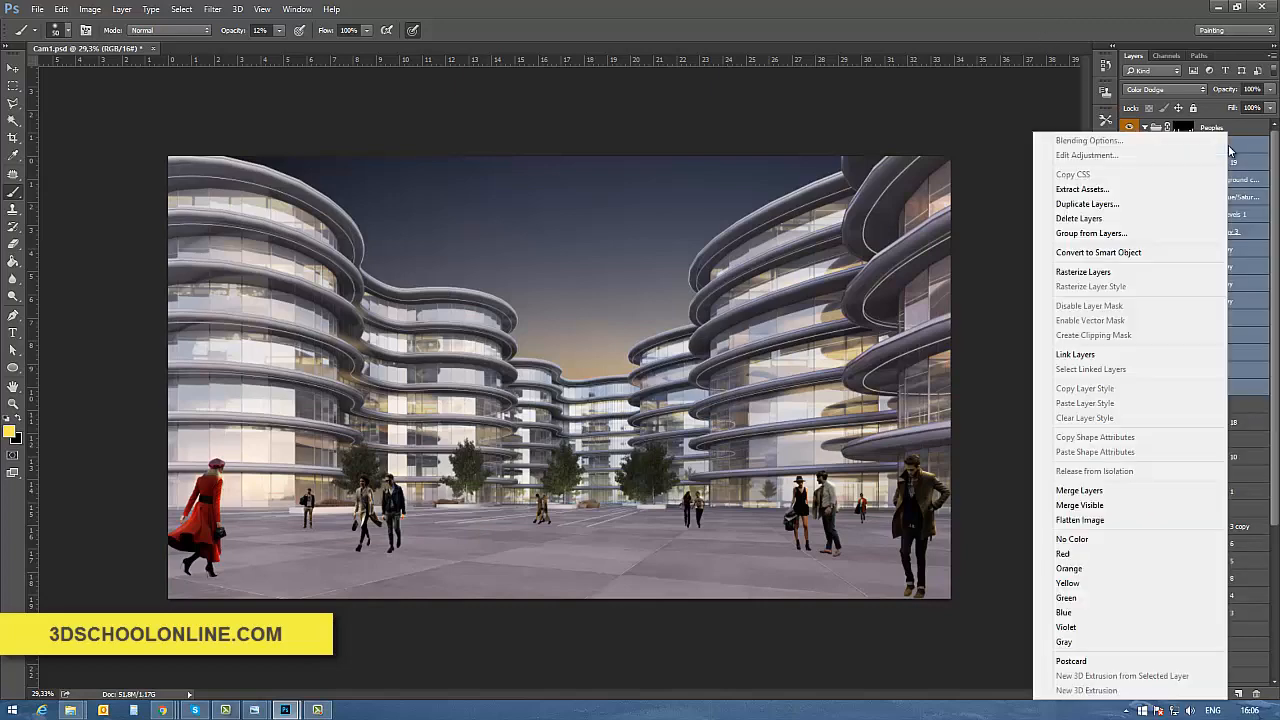
click(1087, 204)
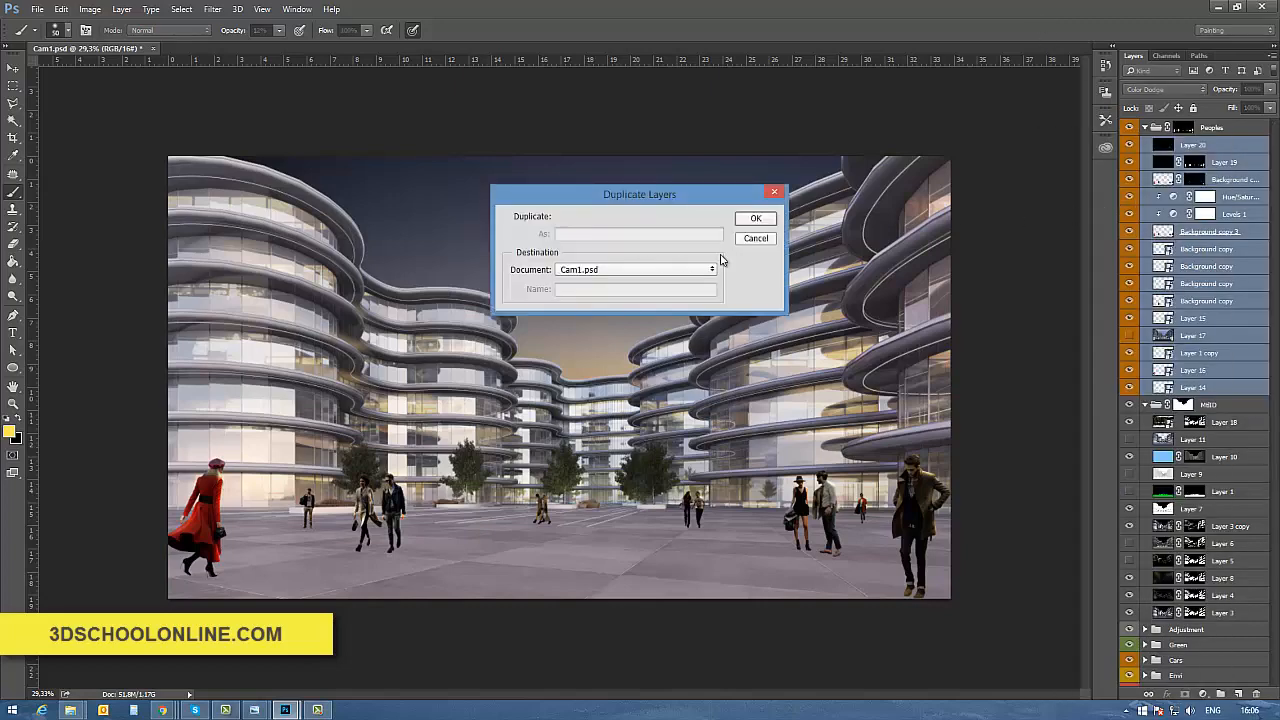
click(755, 218)
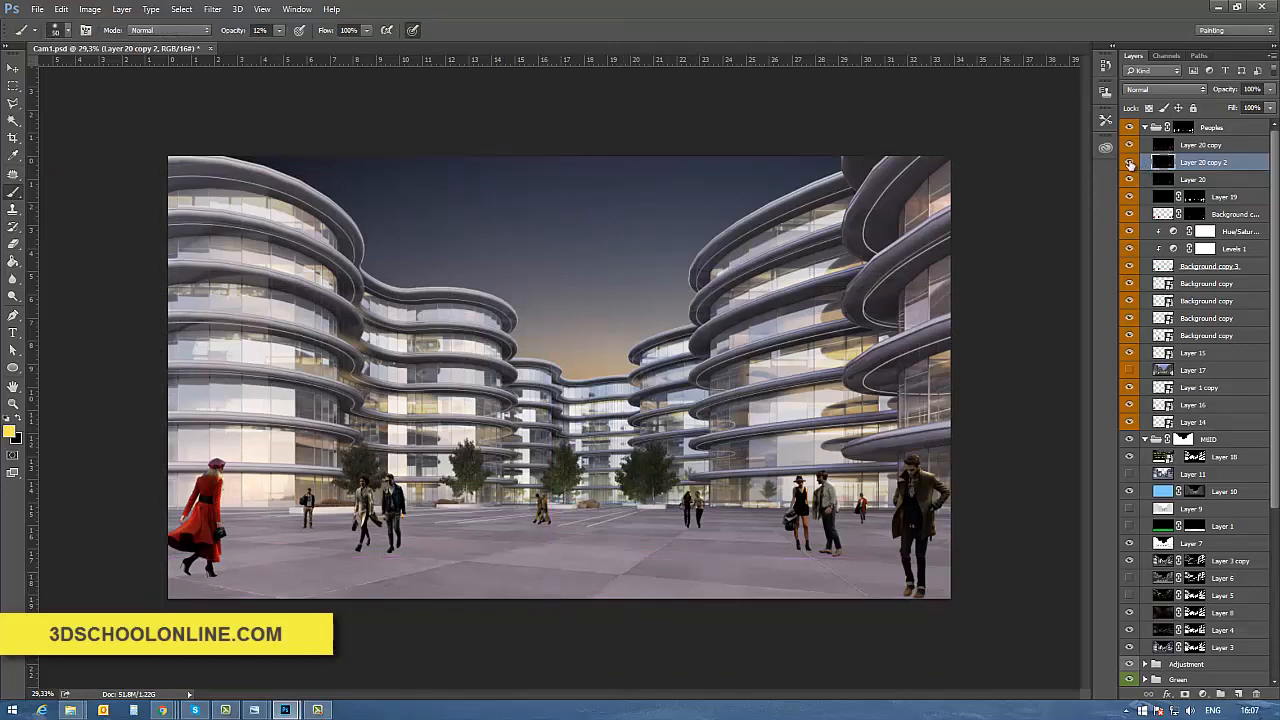
Flip the people copy vertically and move flipped figures beneath the walking couple's feet.
click(1130, 162)
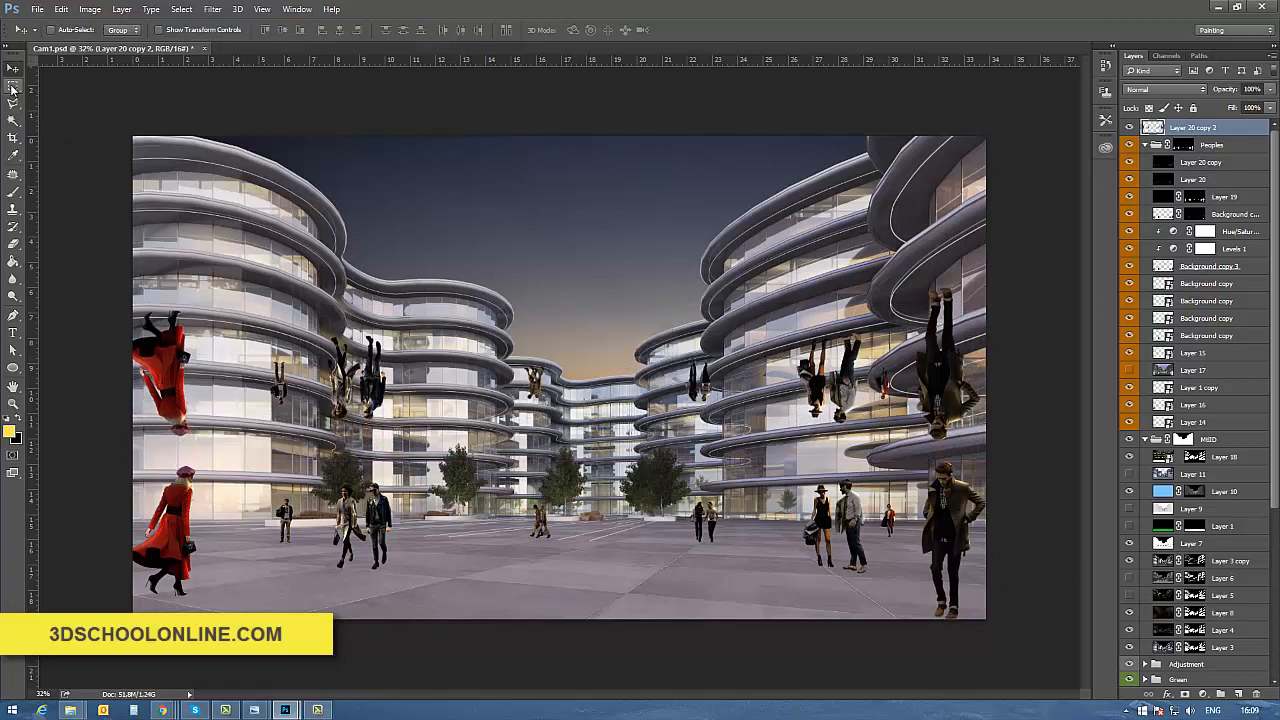
drag(915, 262, 990, 450)
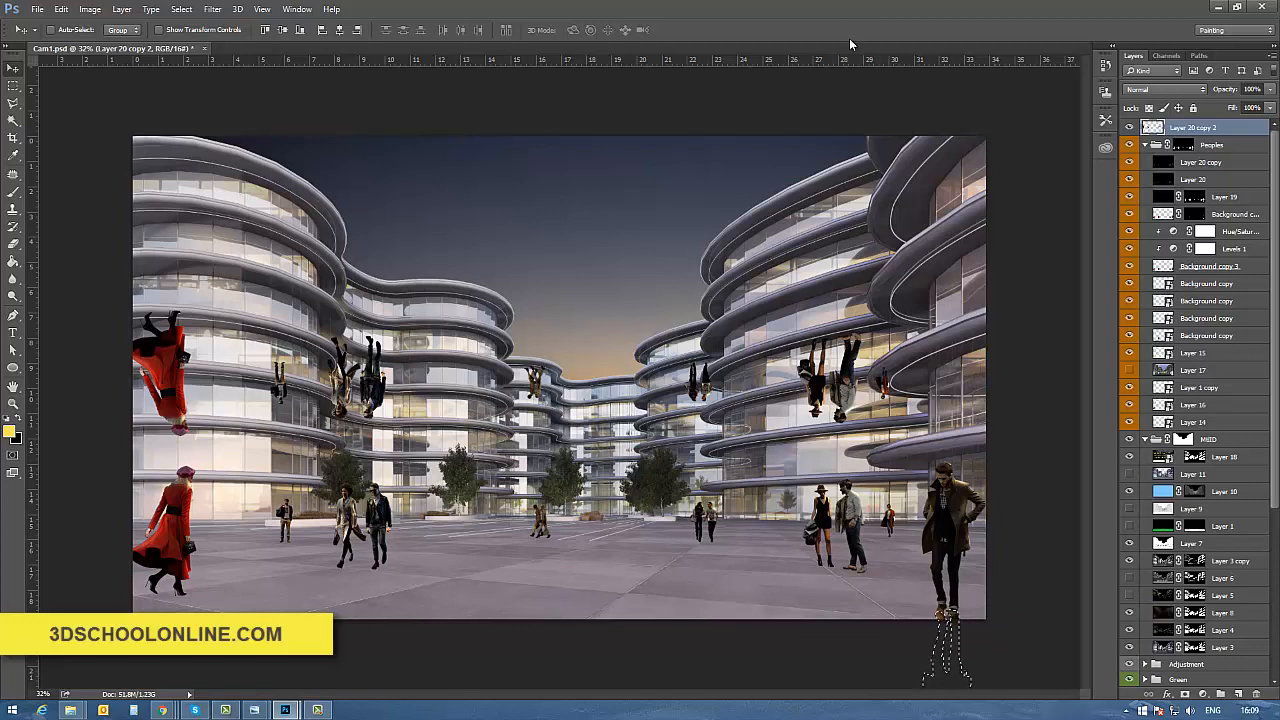
click(13, 85)
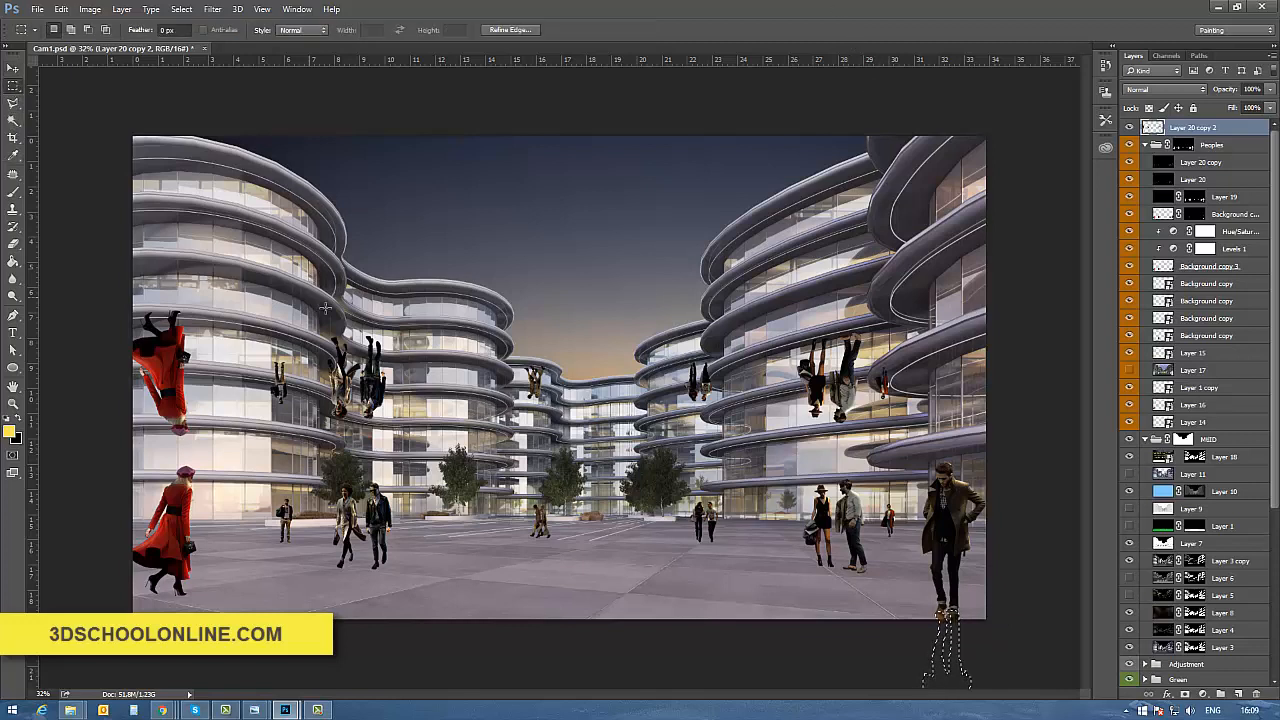
drag(322, 305, 410, 440)
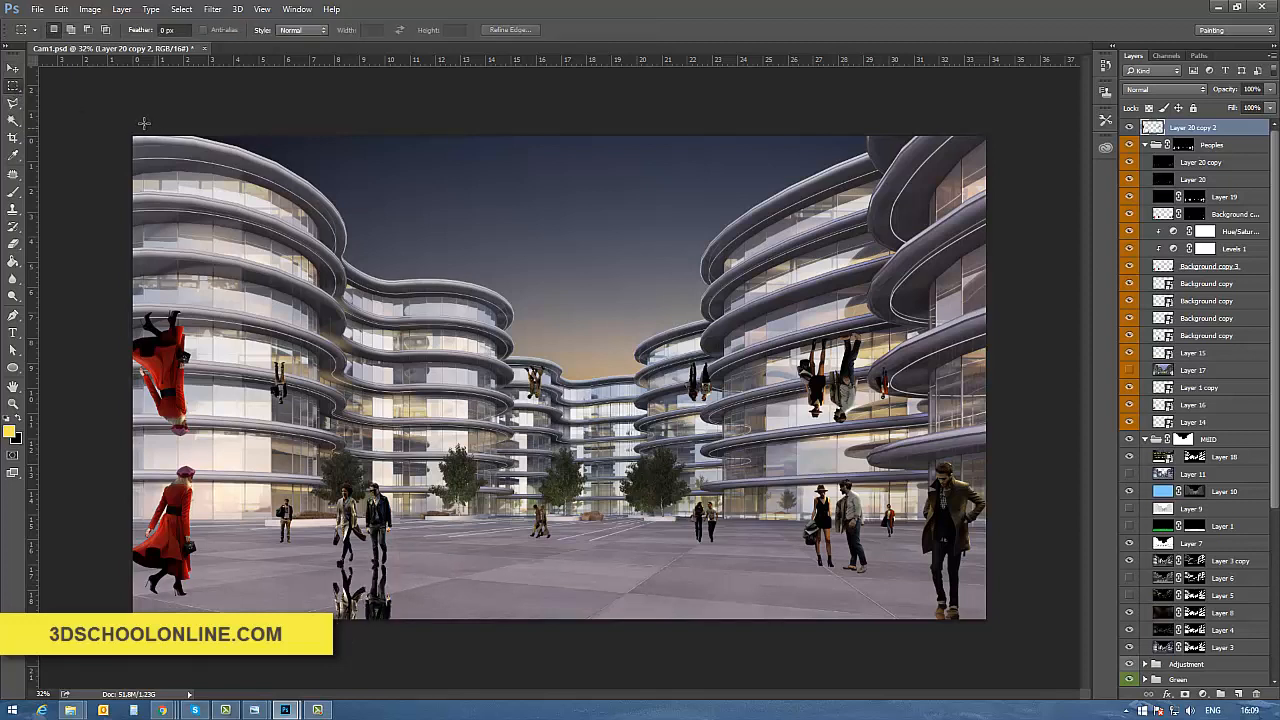
mouse_move(231, 353)
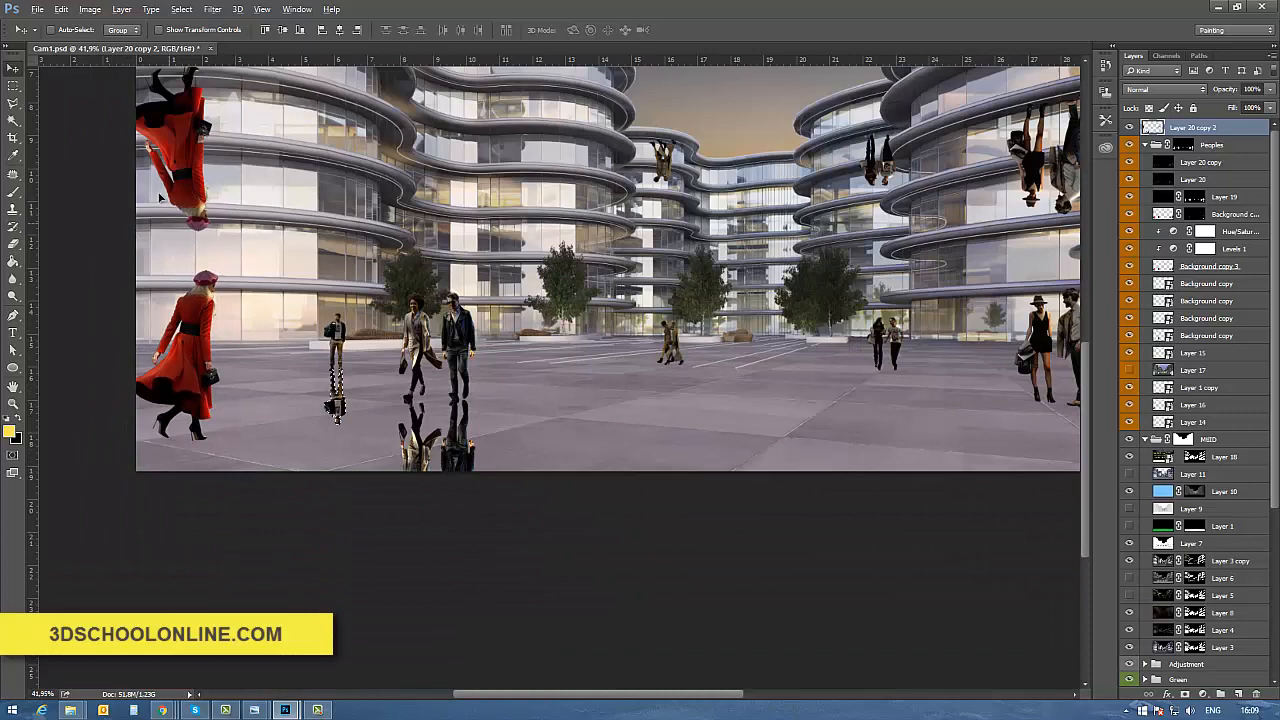
Move the upside-down red-coated woman below her own feet as a reflection.
click(13, 70)
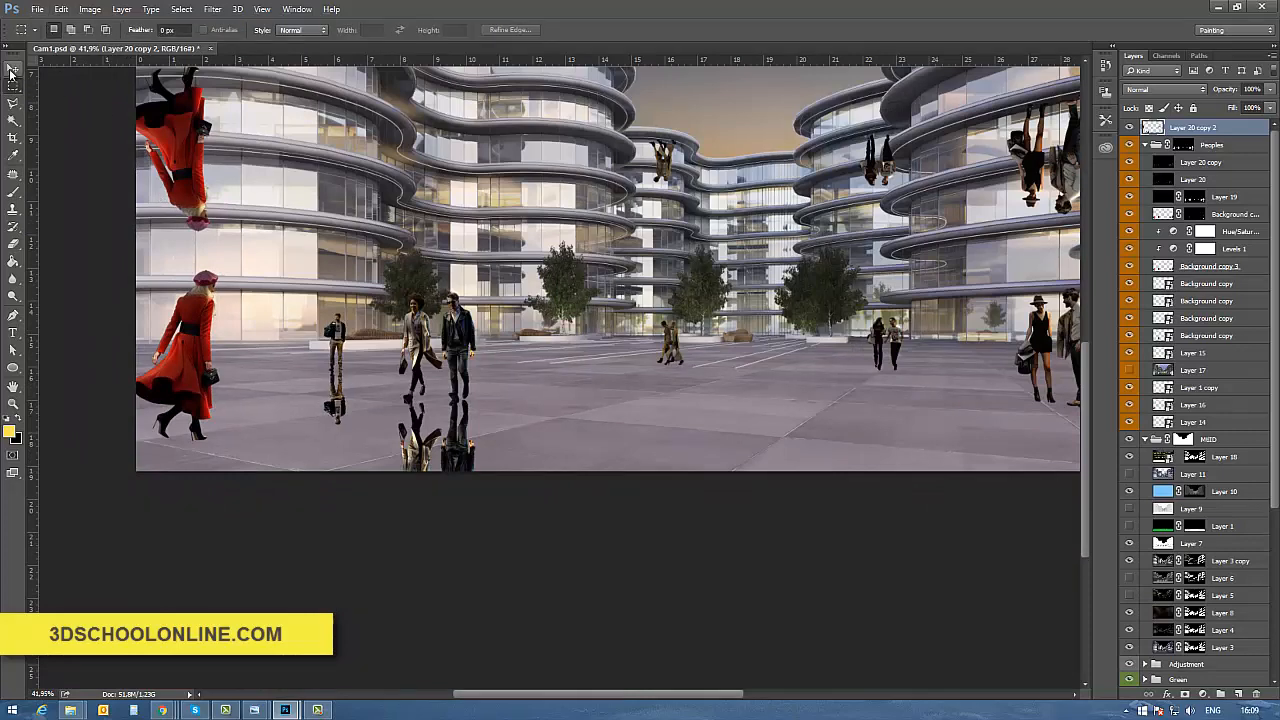
click(13, 69)
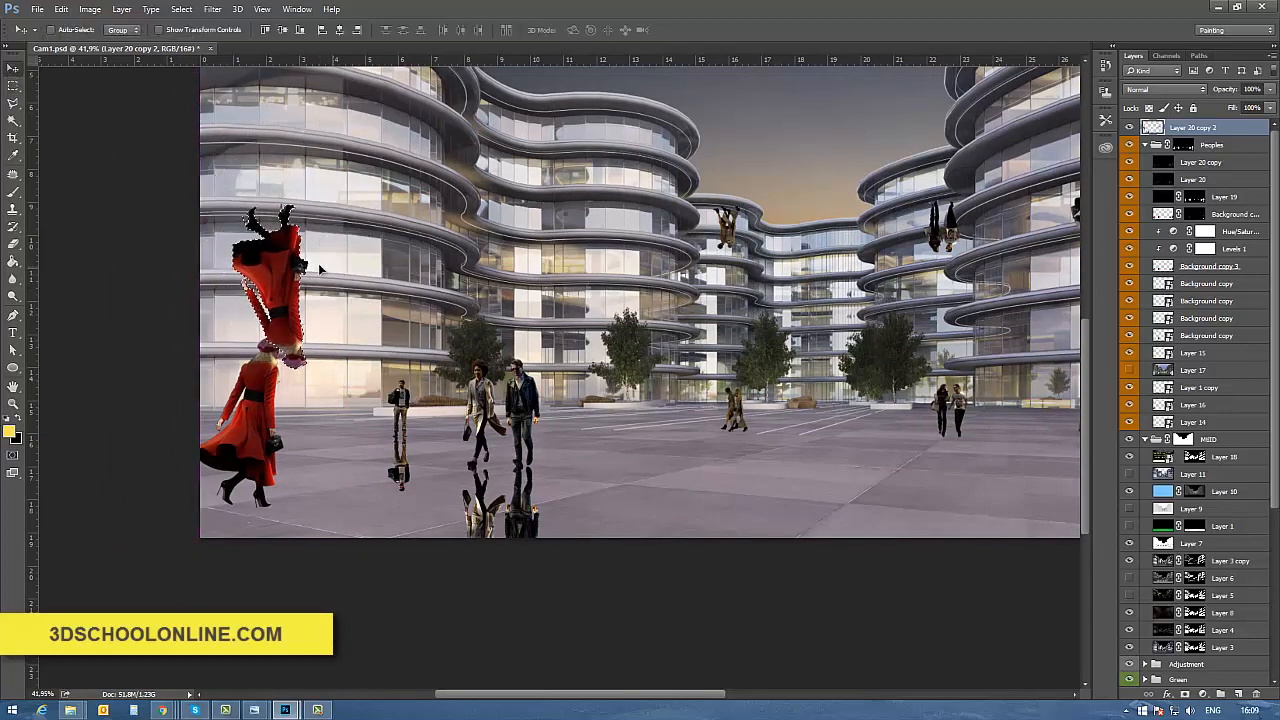
drag(270, 270, 250, 560)
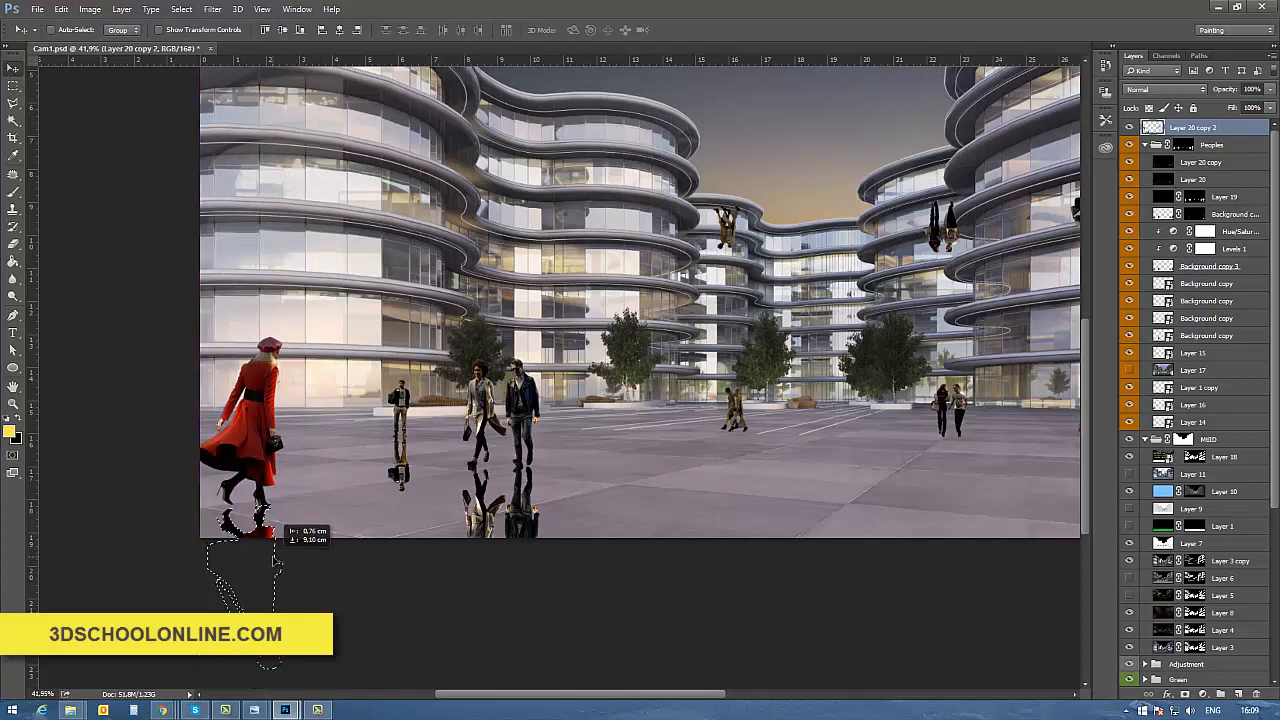
click(13, 84)
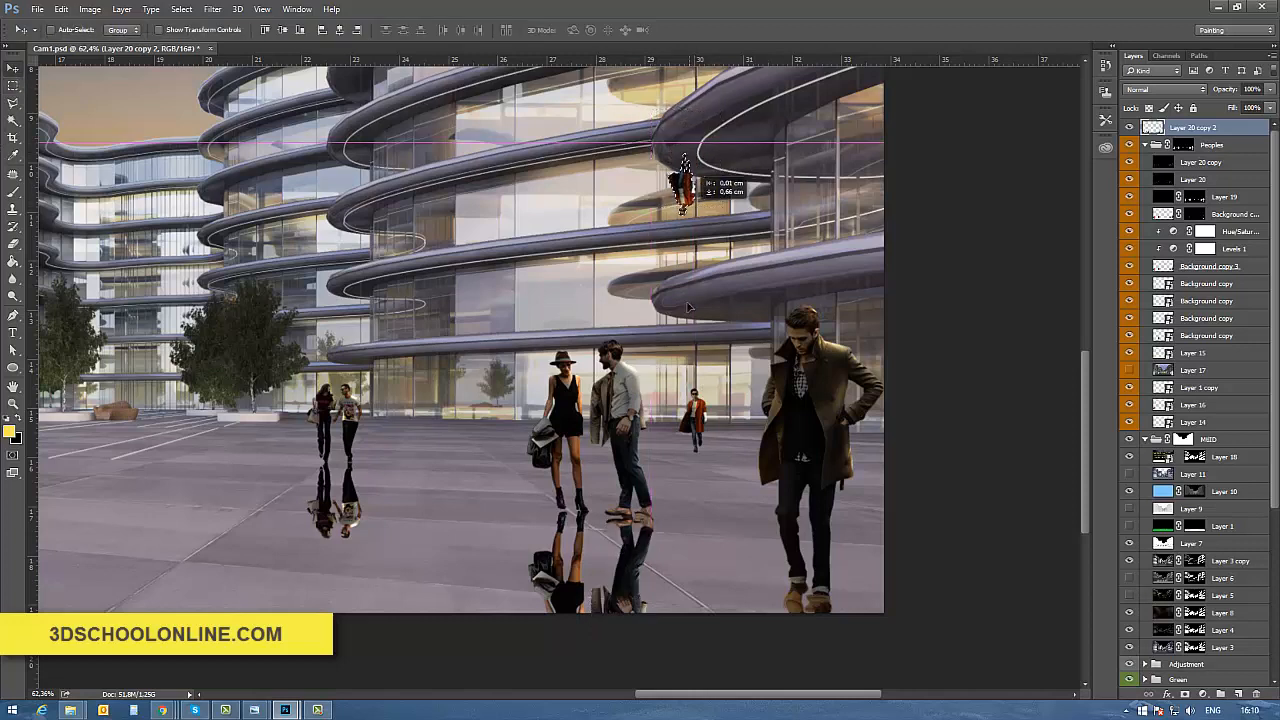
Move the last small flipped figure beneath its person and switch to painting the mask.
drag(683, 185, 693, 490)
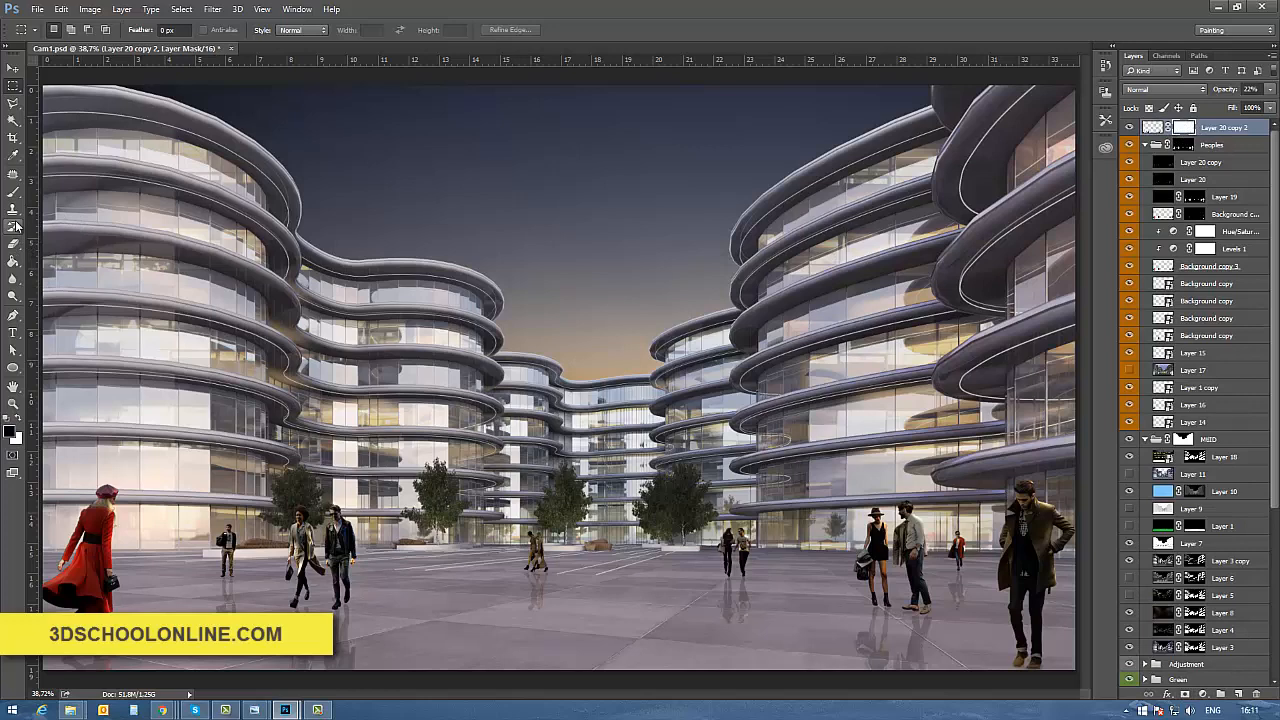
click(14, 244)
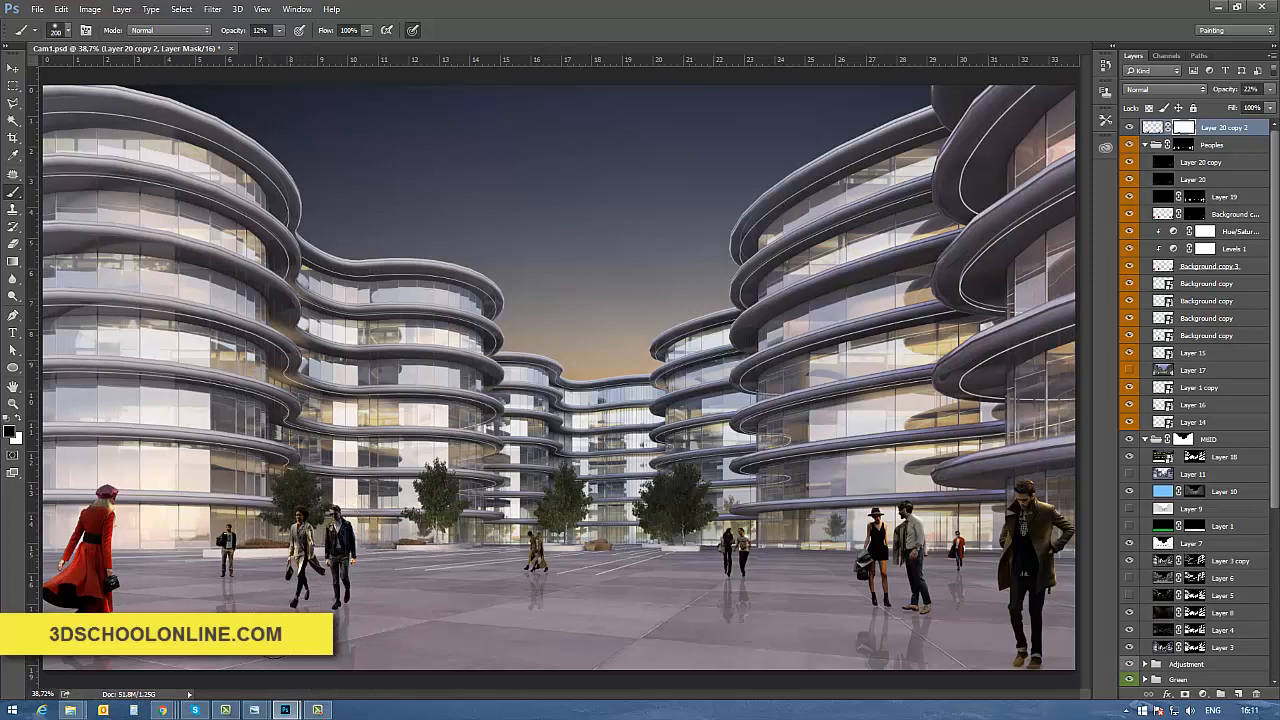
mouse_move(555, 607)
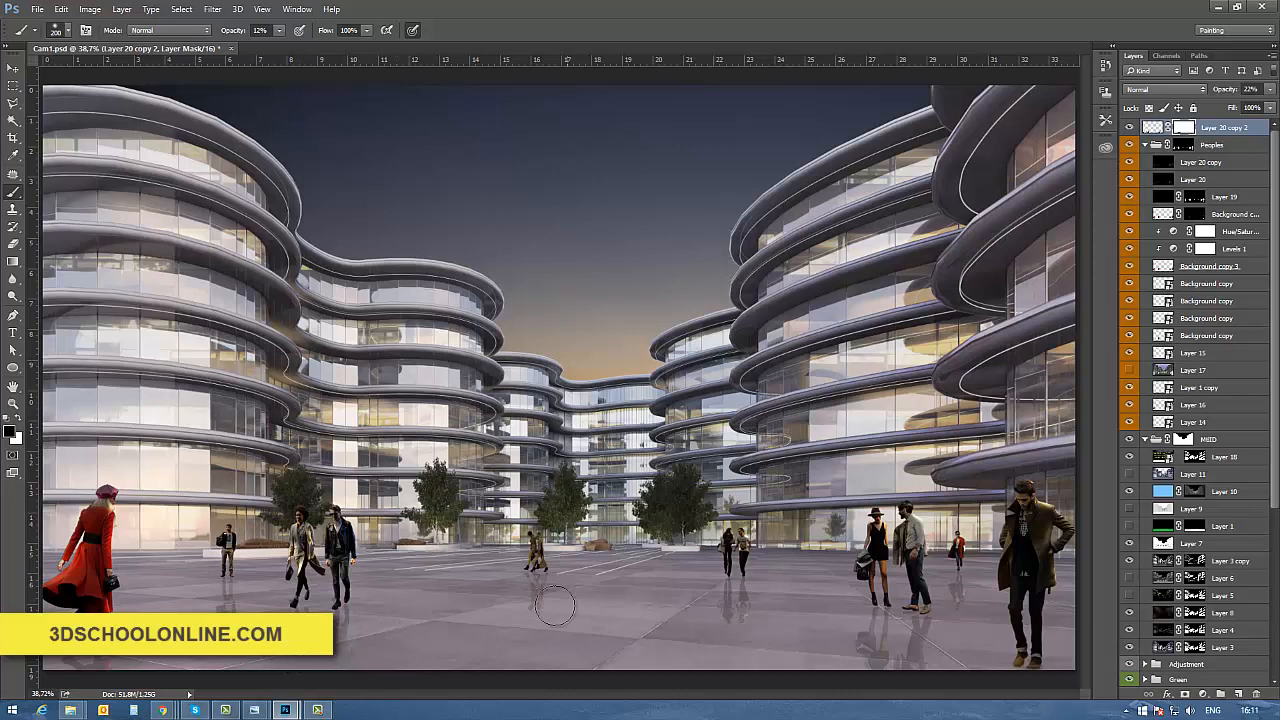
mouse_move(560, 611)
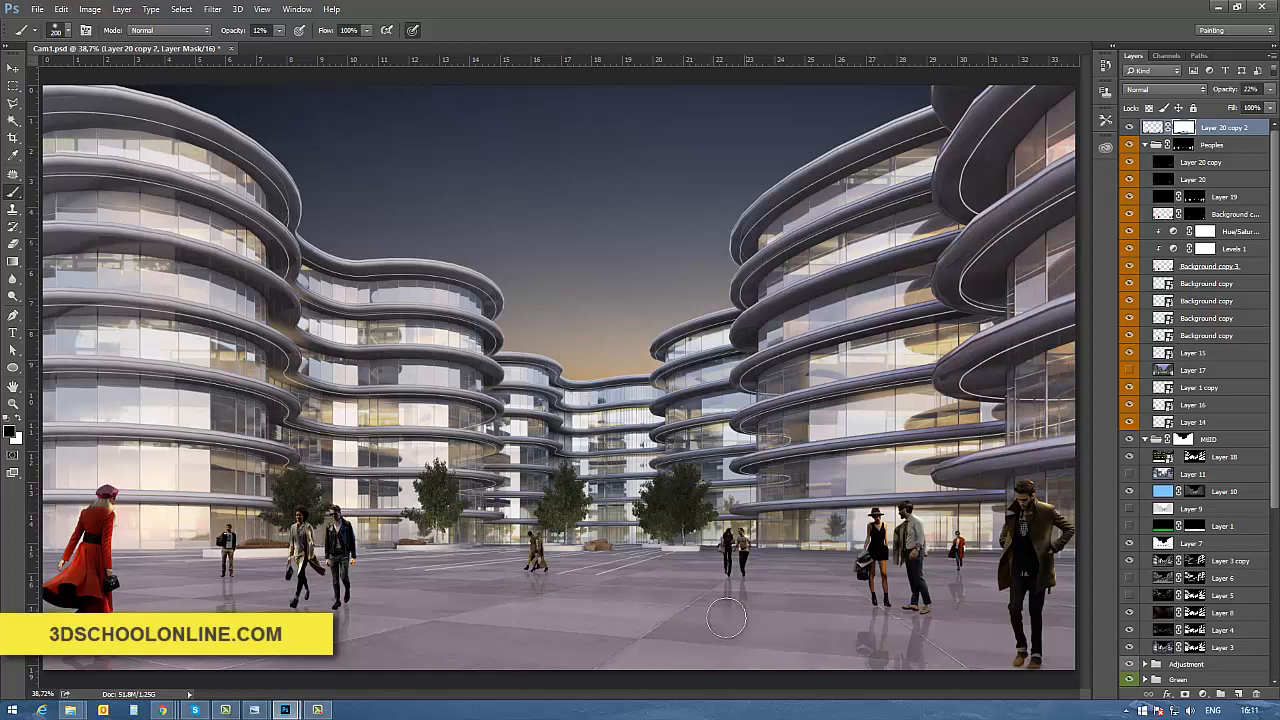
mouse_move(758, 615)
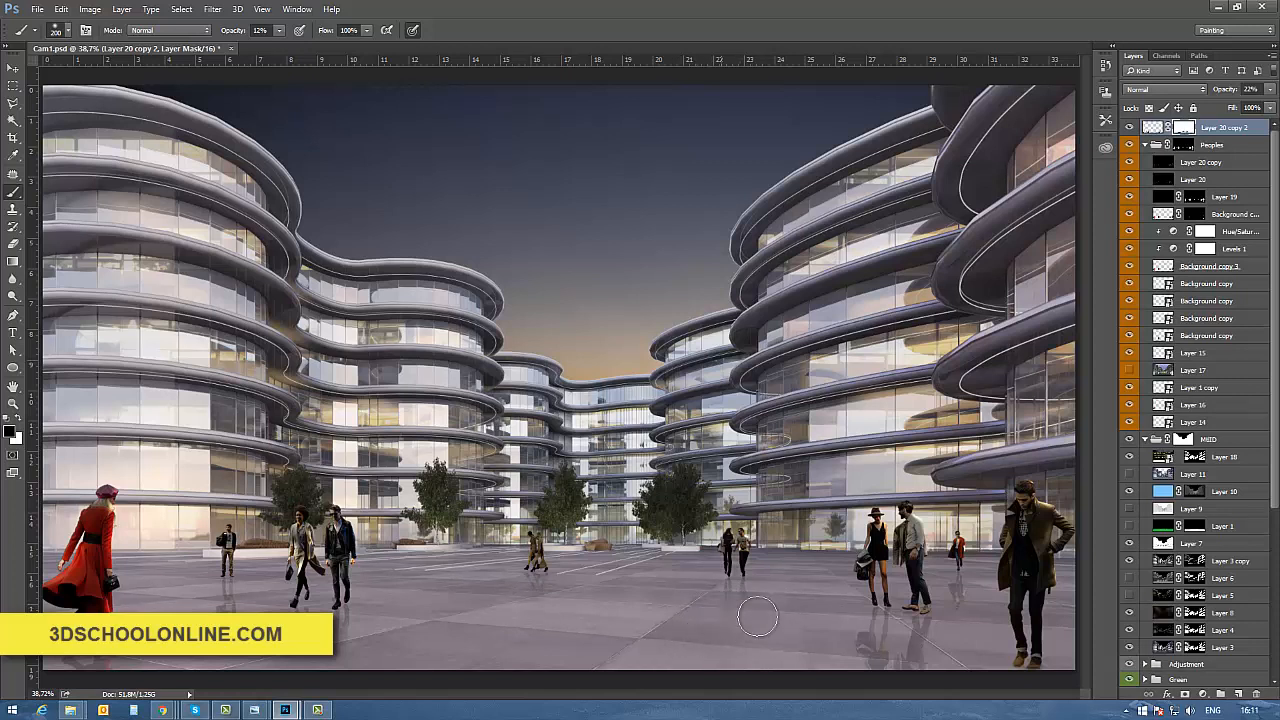
mouse_move(963, 618)
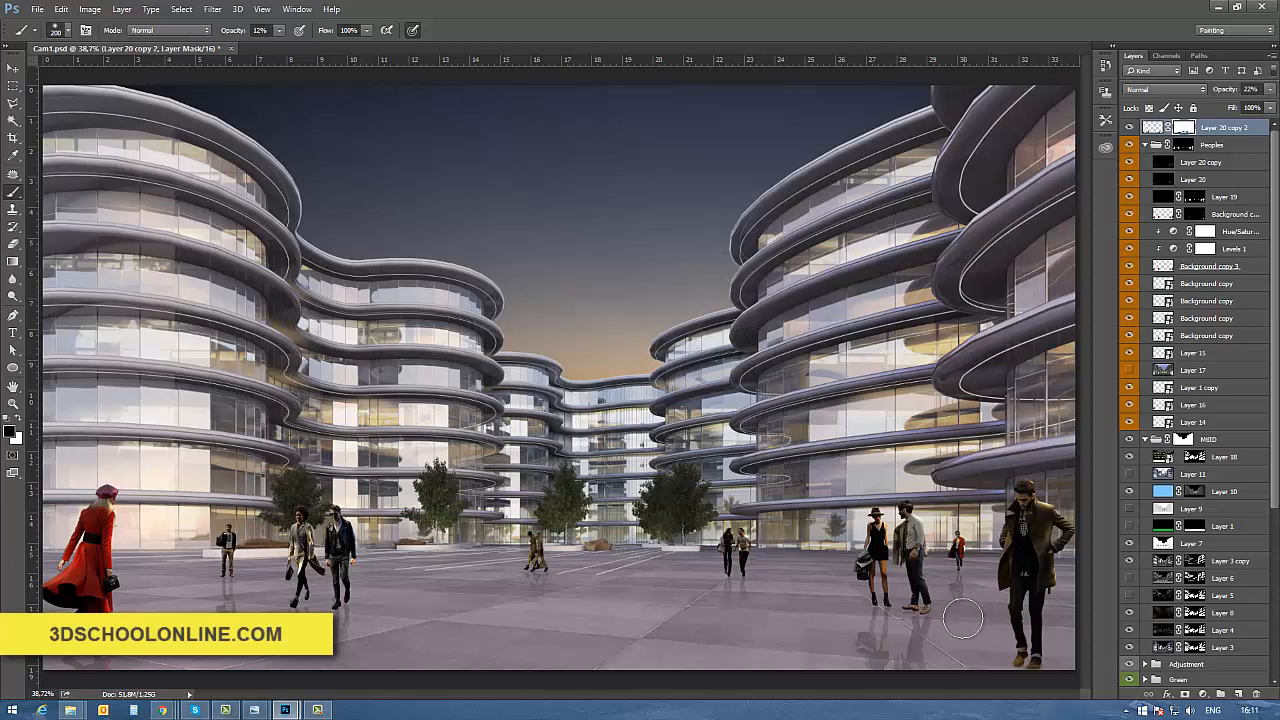
mouse_move(812, 667)
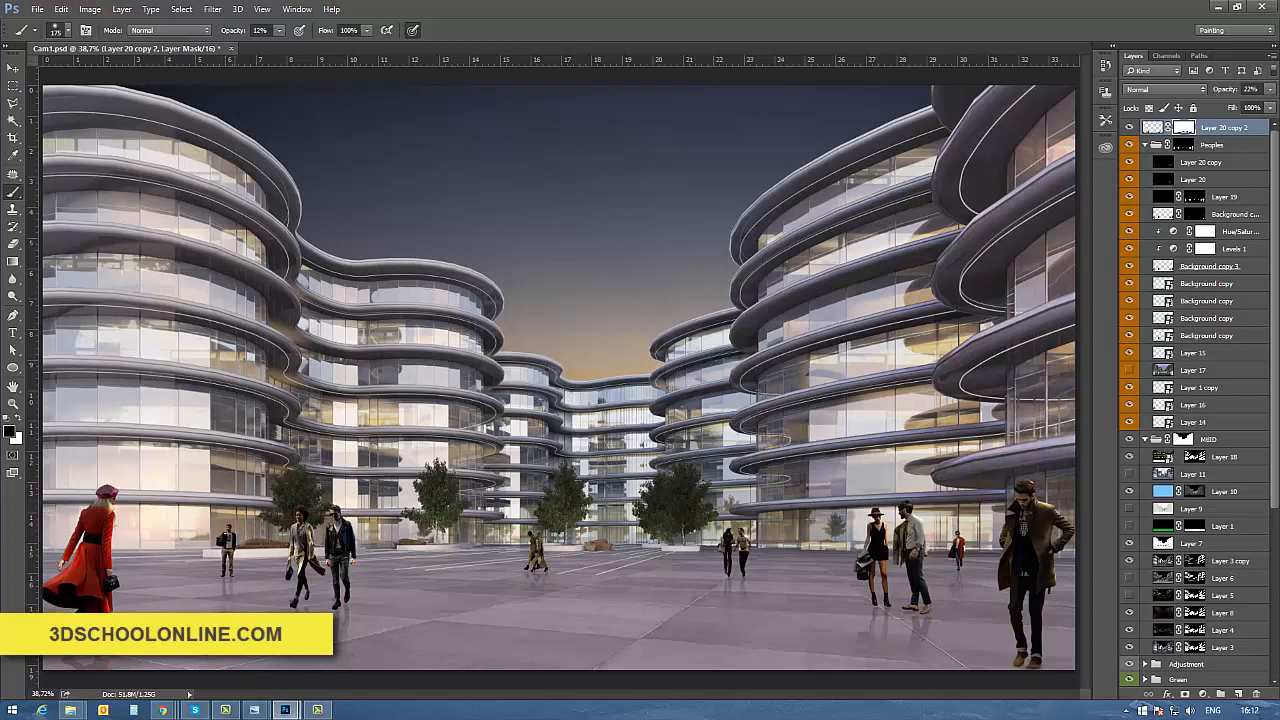
mouse_move(115, 668)
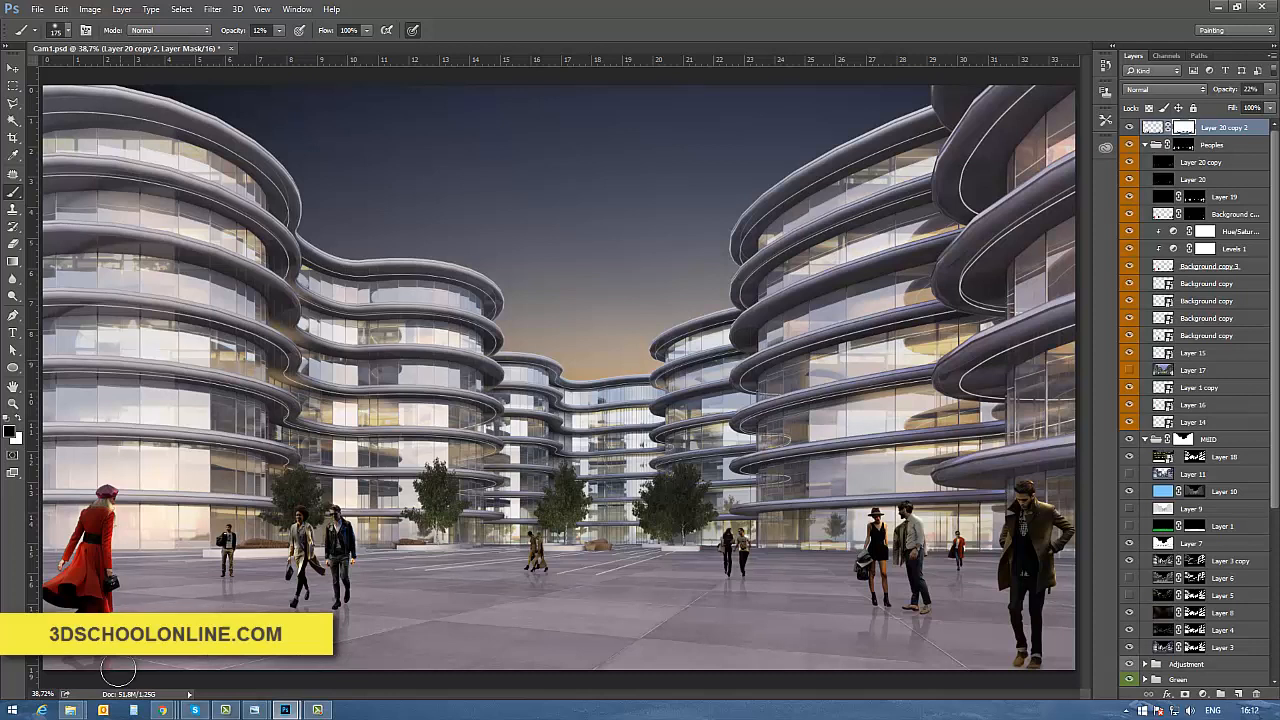